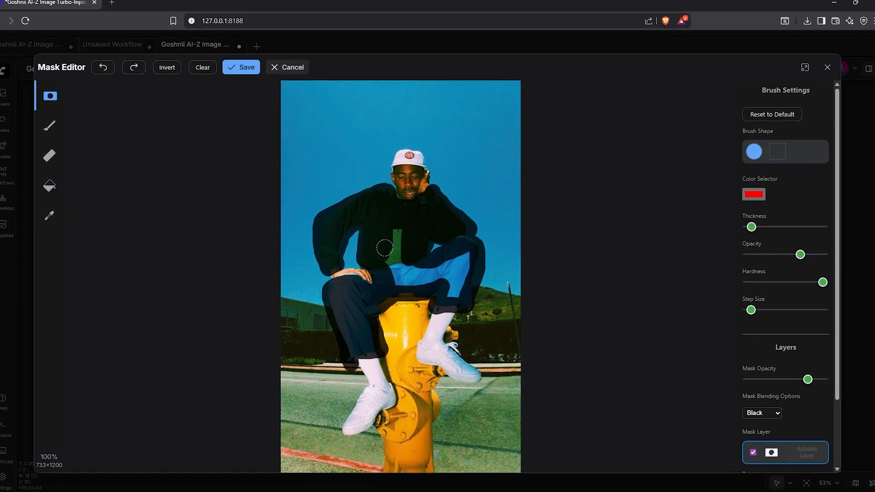
Step: Finish masking the man on the hydrant and scroll through the Turbo-Inpainting workflow
click(288, 67)
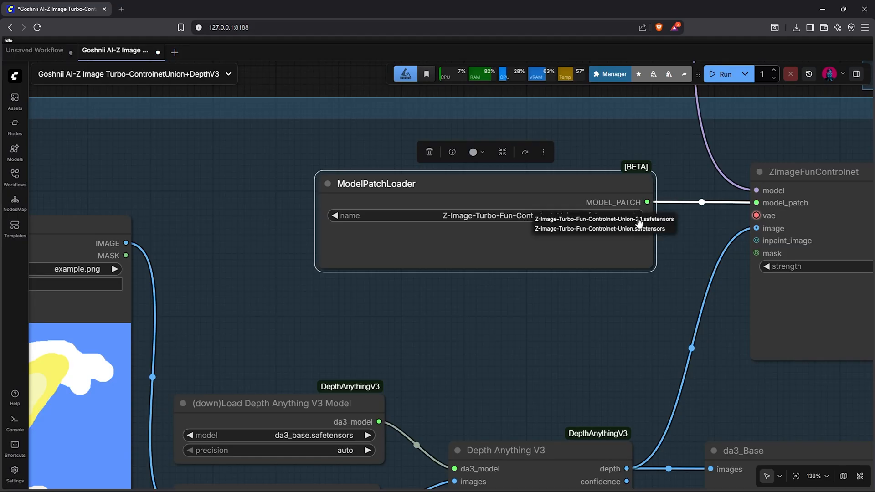
scroll(down, 3)
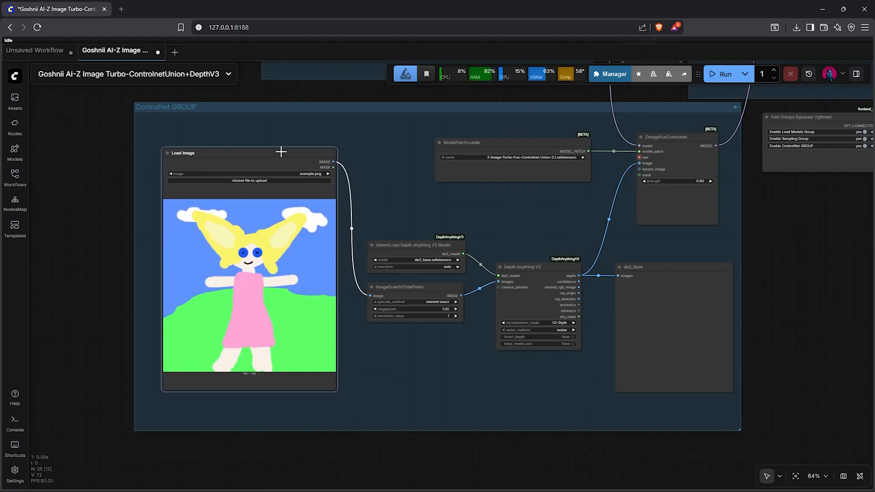
scroll(down, 3)
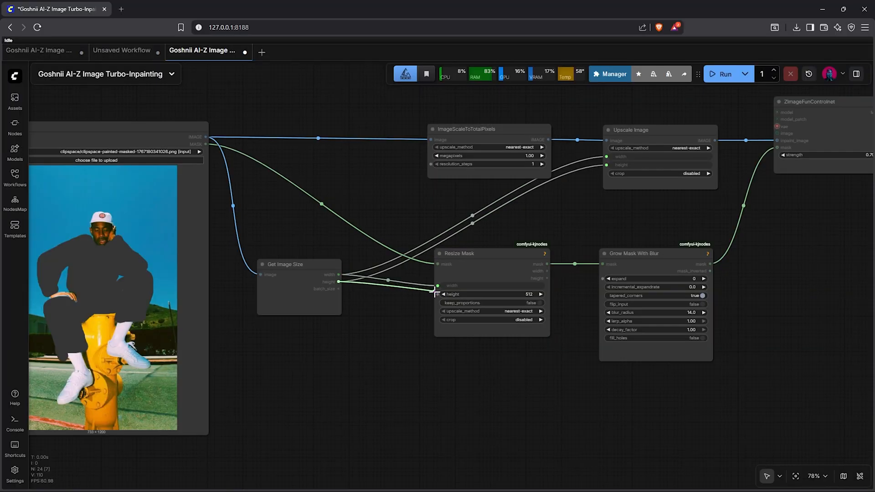
scroll(down, 3)
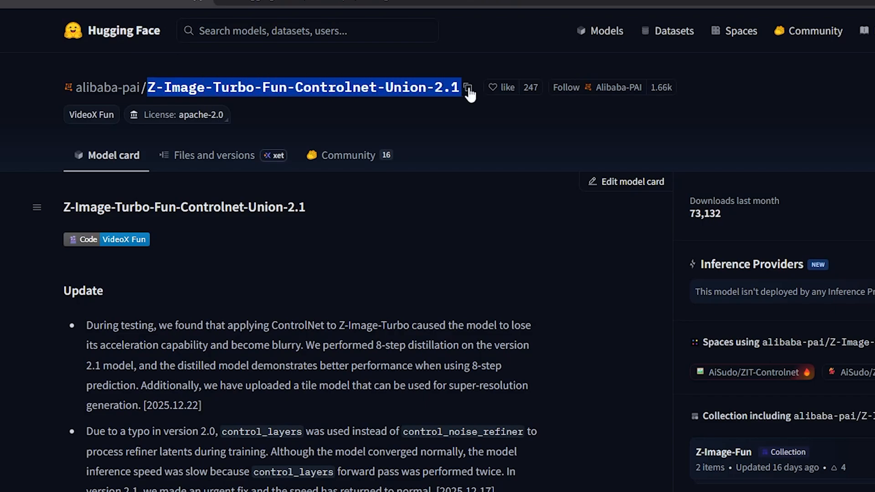
mouse_move(435, 92)
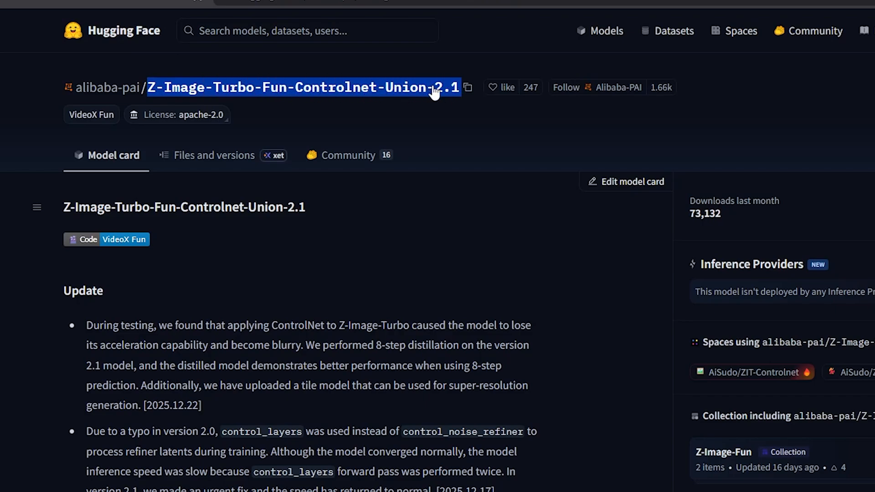
Step: Show the file list of the Z-Image-Turbo-Fun-Controlnet-Union-2.1 repository
click(214, 155)
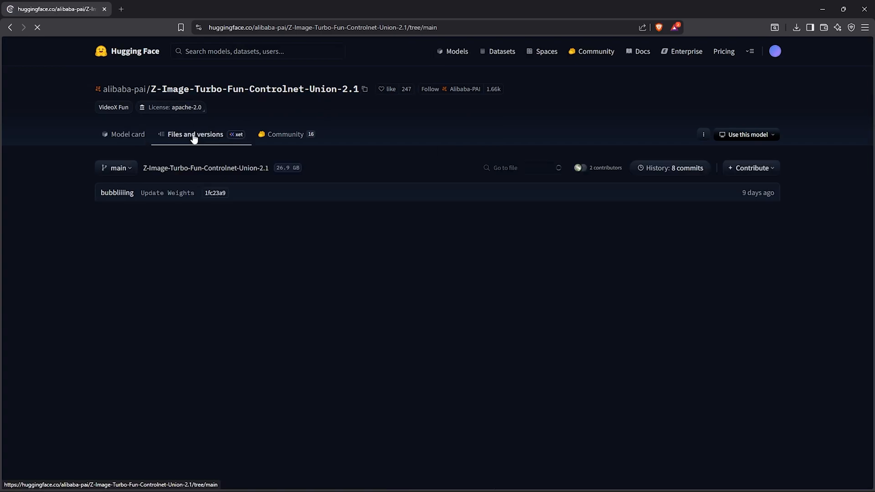
click(195, 134)
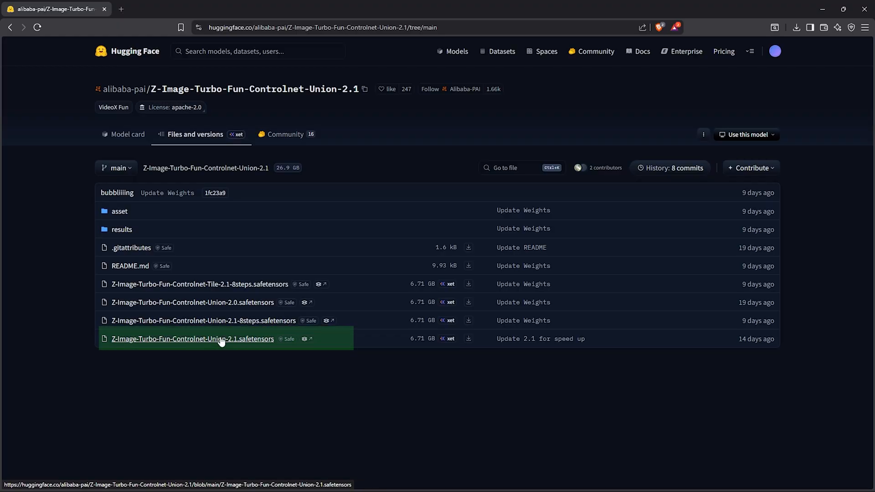
mouse_move(223, 339)
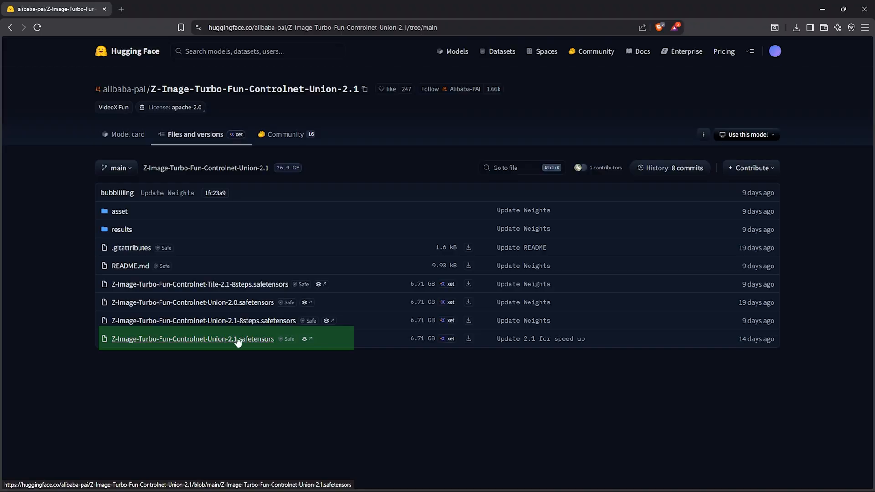
mouse_move(250, 340)
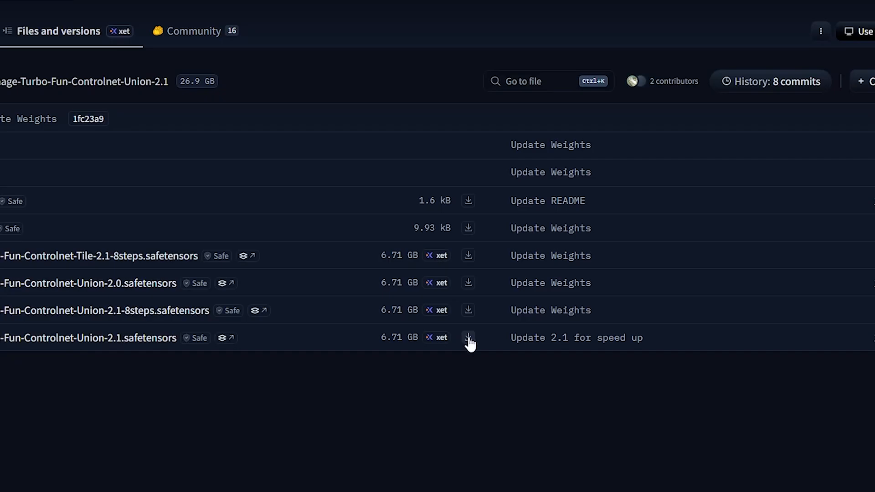
Step: Download Union-2.1.safetensors into ComfyUI > models > model_patches
click(468, 338)
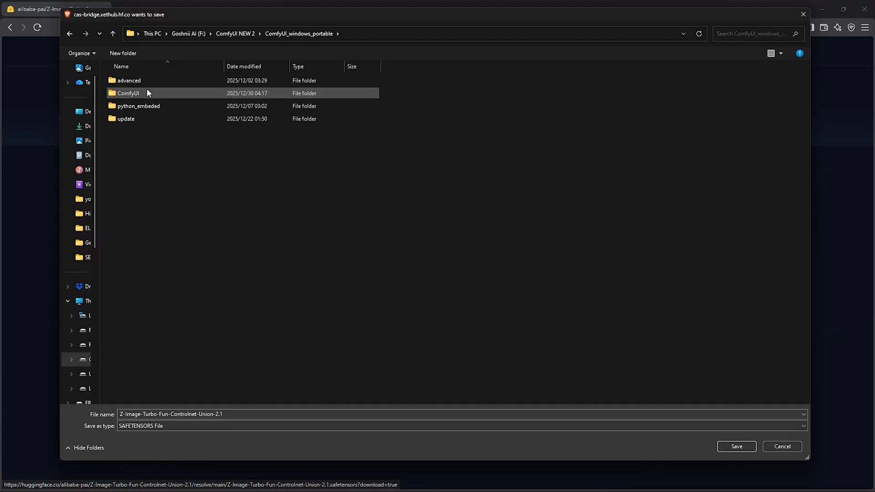
double_click(129, 93)
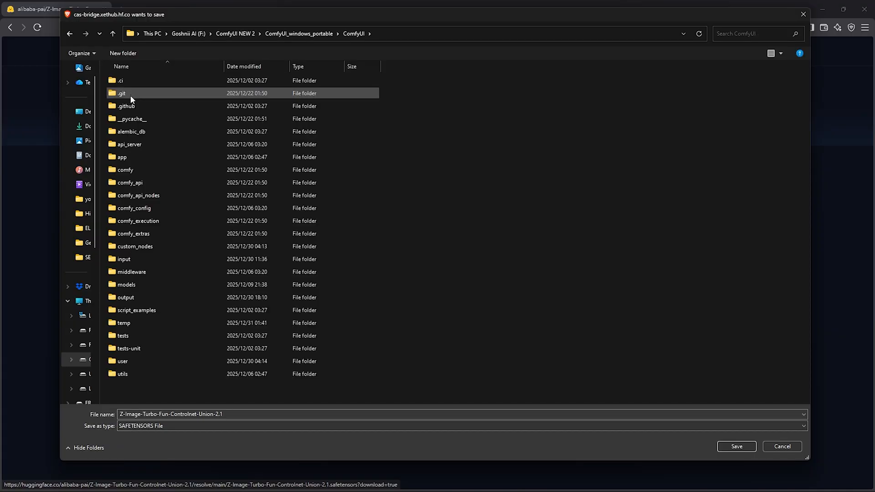
double_click(126, 285)
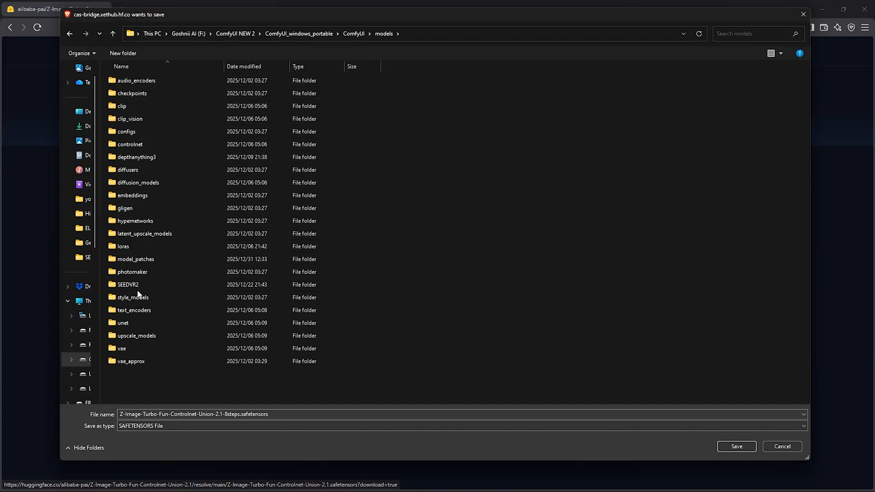
click(136, 259)
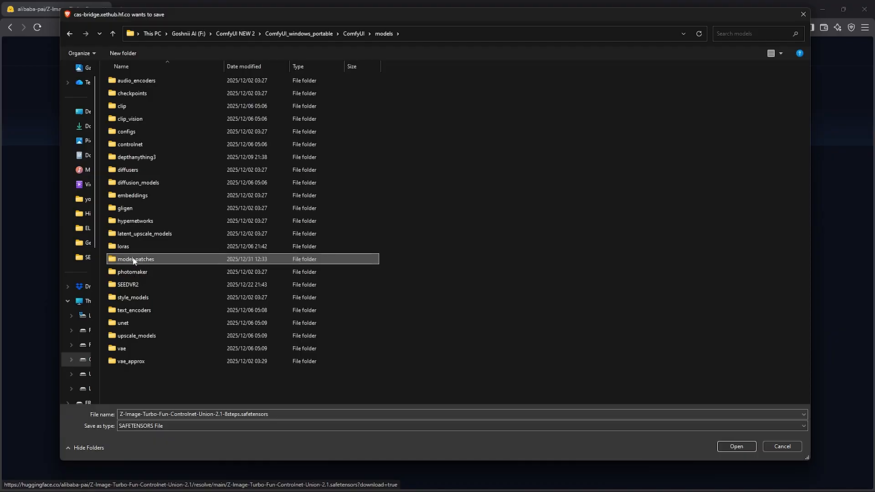
double_click(135, 258)
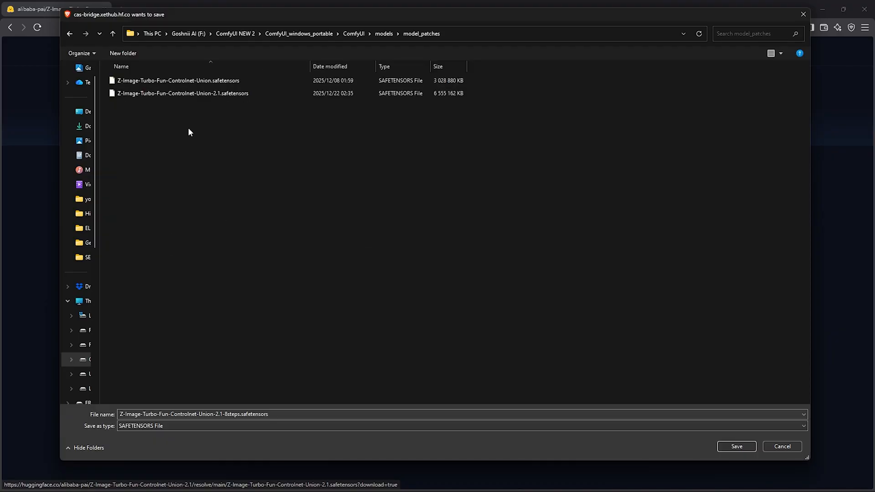
click(182, 93)
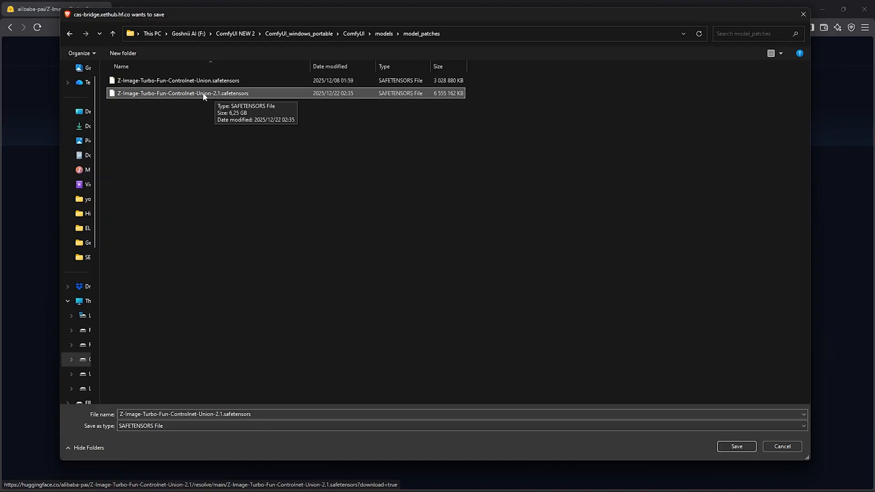
Step: Run run_nvidia_gpu from the ComfyUI_windows_portable folder to launch ComfyUI
click(736, 447)
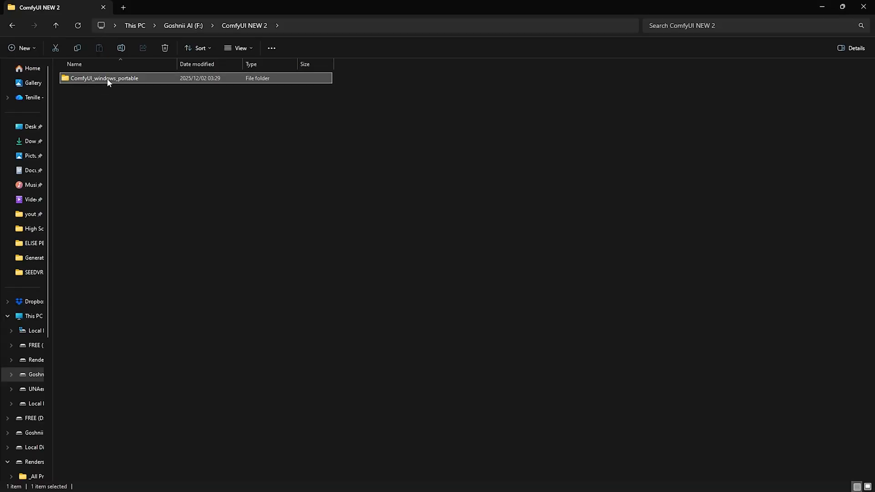
double_click(105, 77)
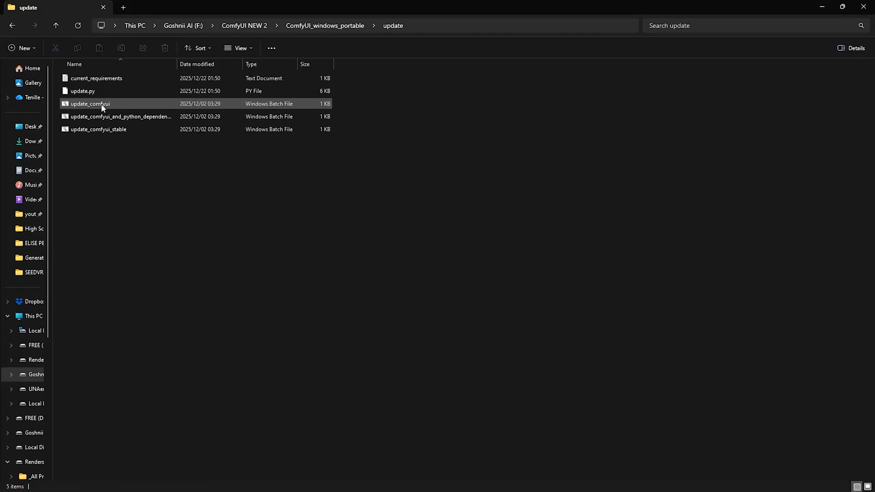
click(89, 104)
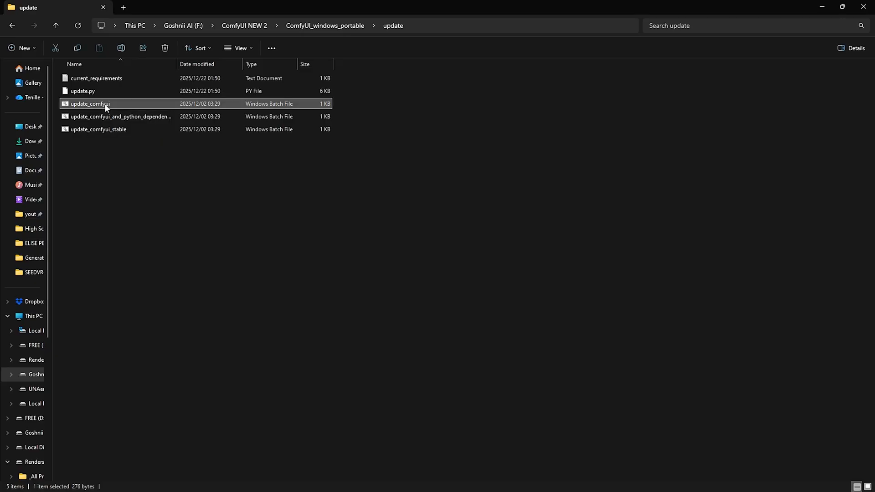
mouse_move(101, 104)
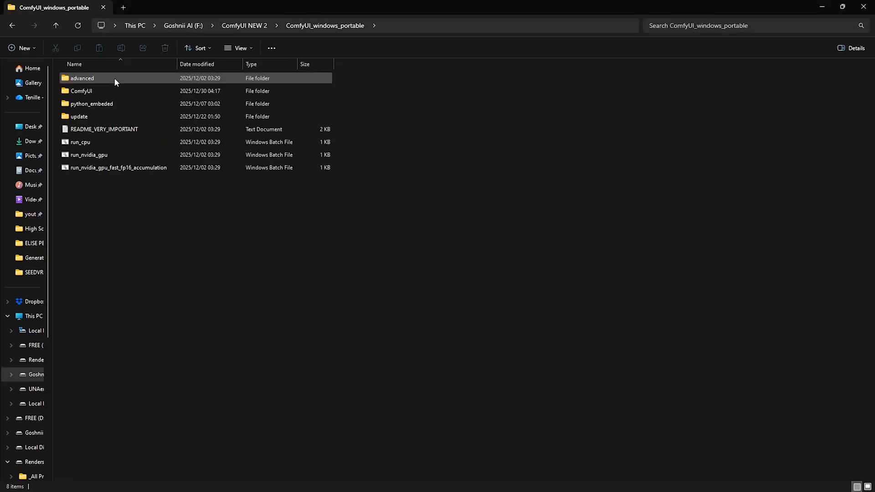
click(89, 155)
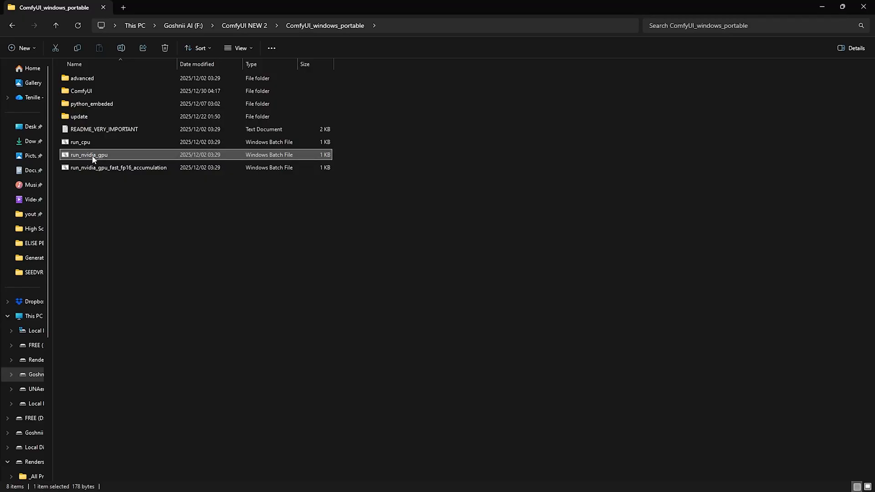
right_click(89, 154)
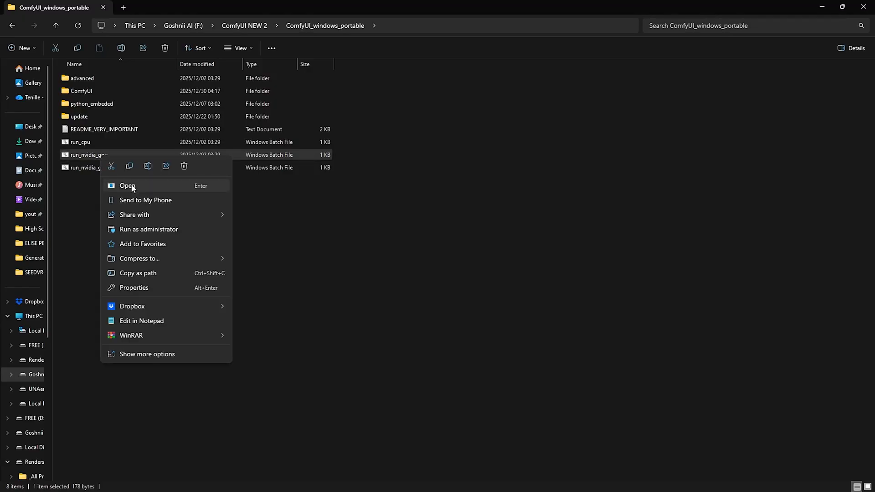
click(128, 186)
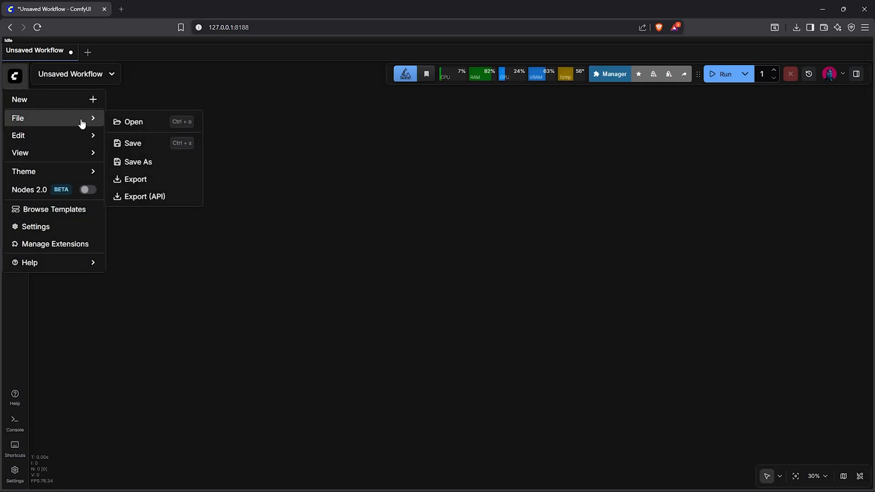
Step: Open the Goshnii AI-Z Image Turbo-ControlnetUnion+DepthV3 workflow file in ComfyUI
click(132, 121)
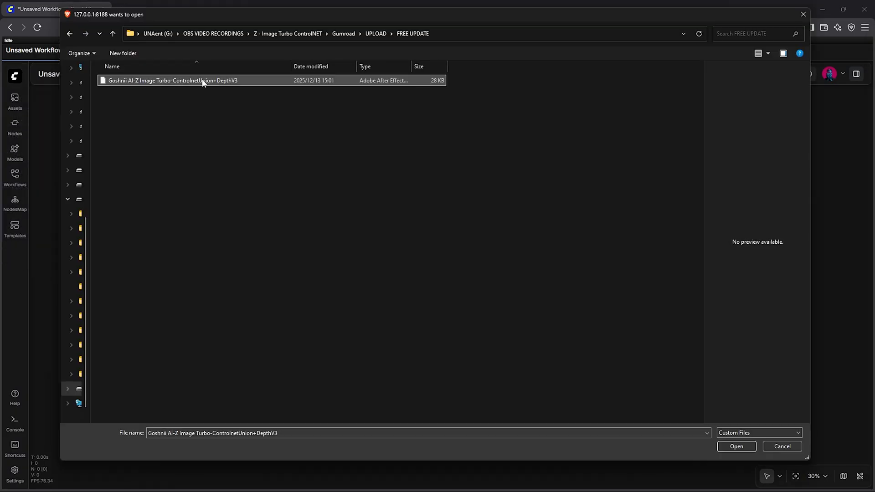
mouse_move(202, 84)
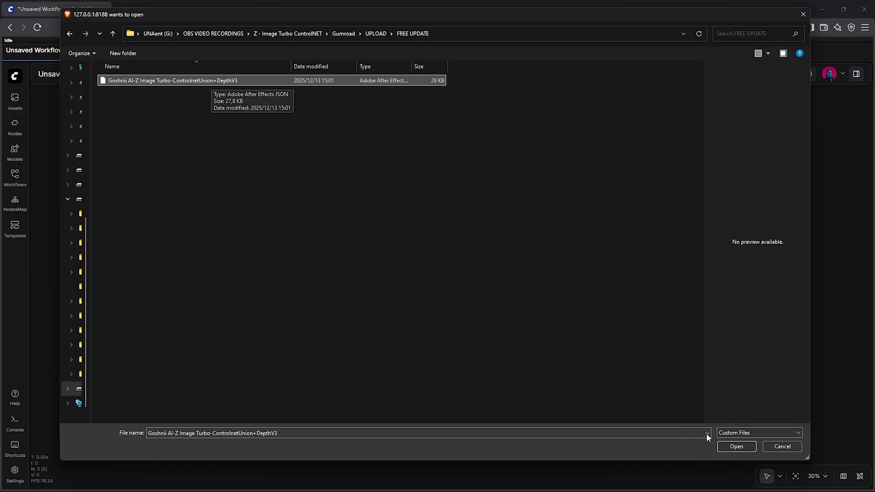
click(737, 447)
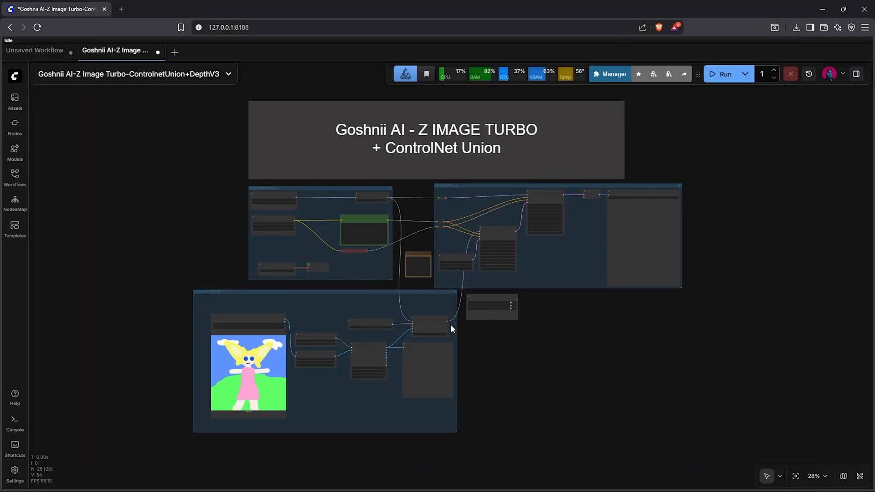
mouse_move(399, 312)
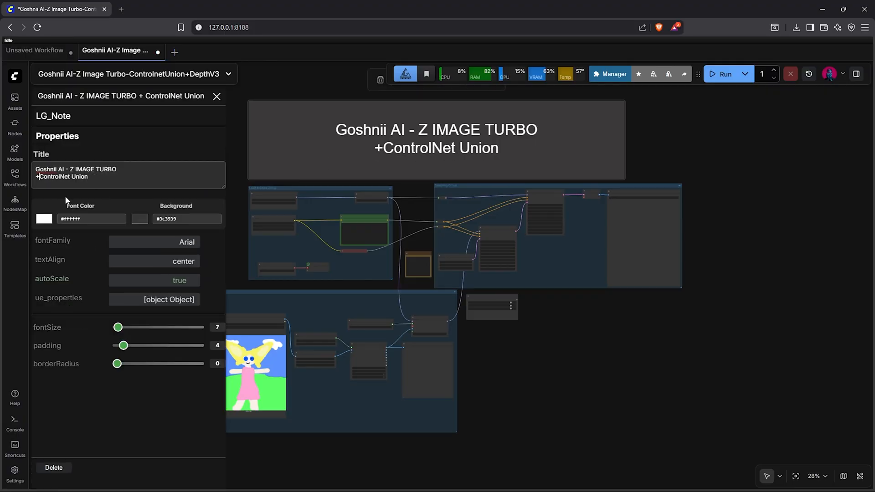
Step: Retitle the header note's second line to 'ControlNet Union 2.1'
text(ControlNet Union 2.1)
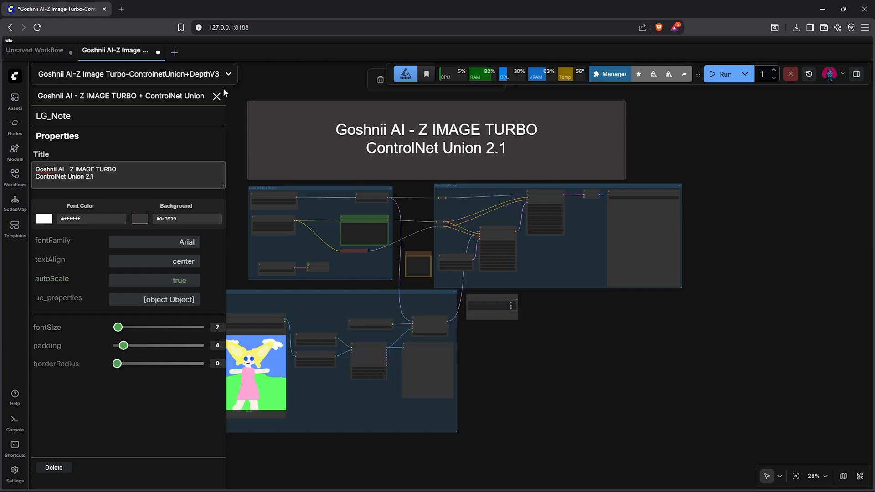
click(216, 96)
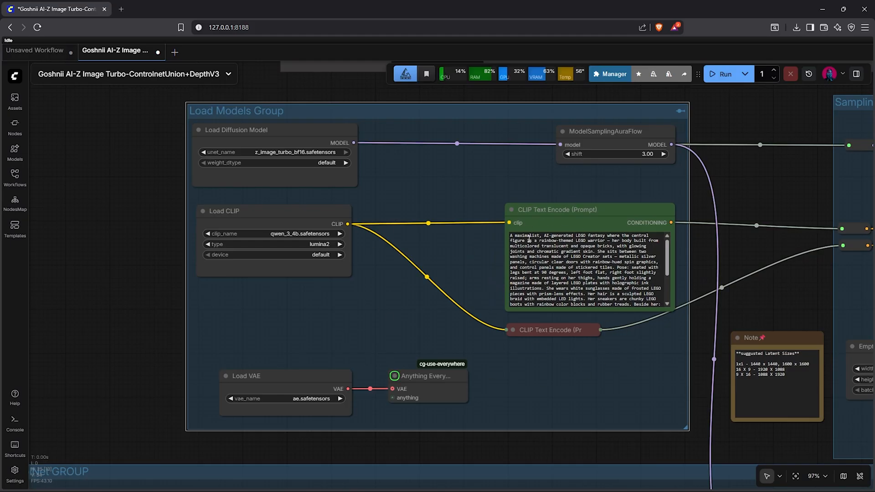
mouse_move(329, 149)
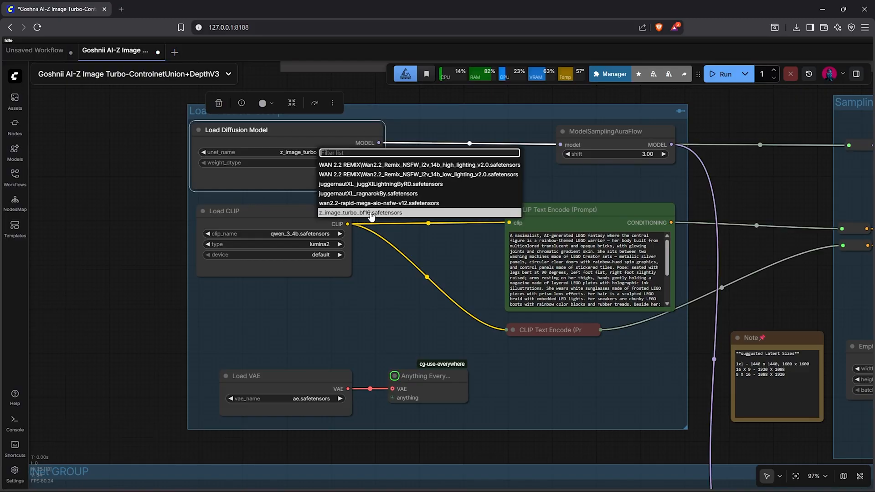
Step: Pick z_image_turbo_bf16, lumina2 CLIP type and ae.safetensors VAE in Load Models
click(361, 213)
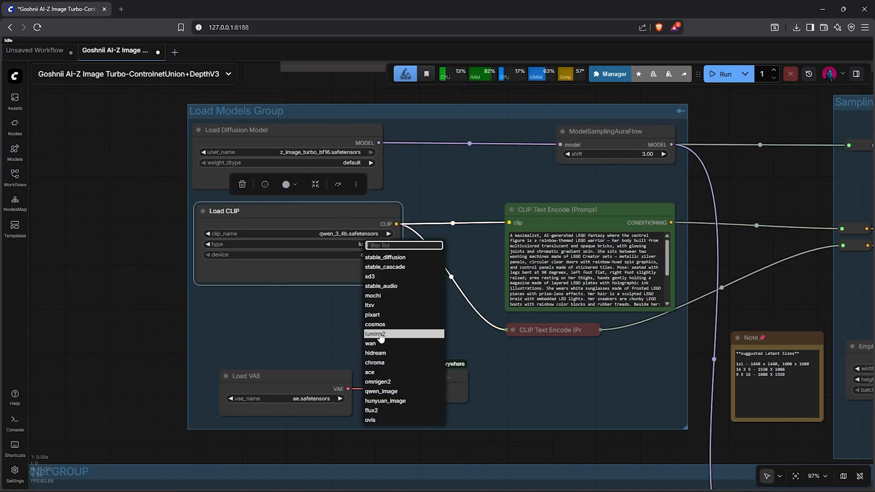
click(375, 334)
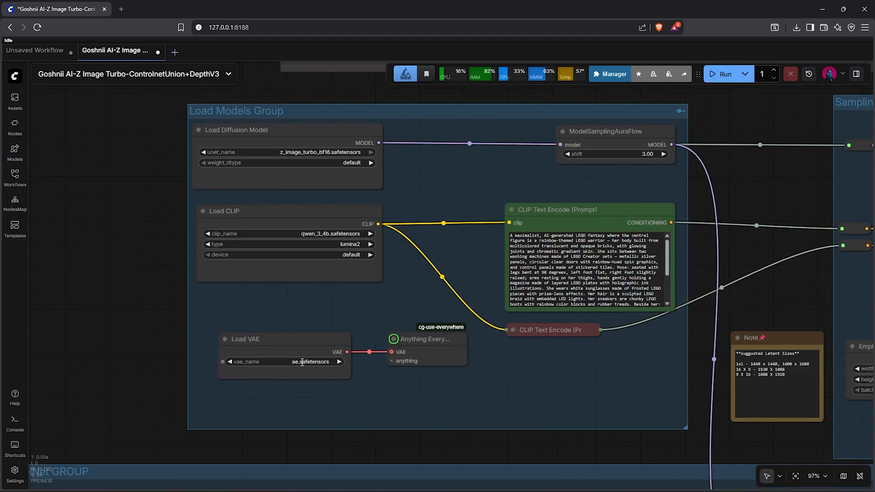
click(284, 361)
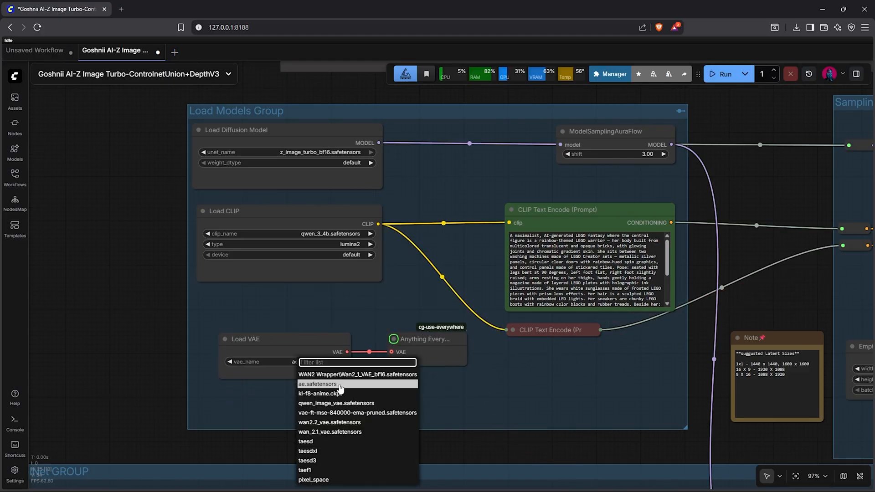
click(319, 384)
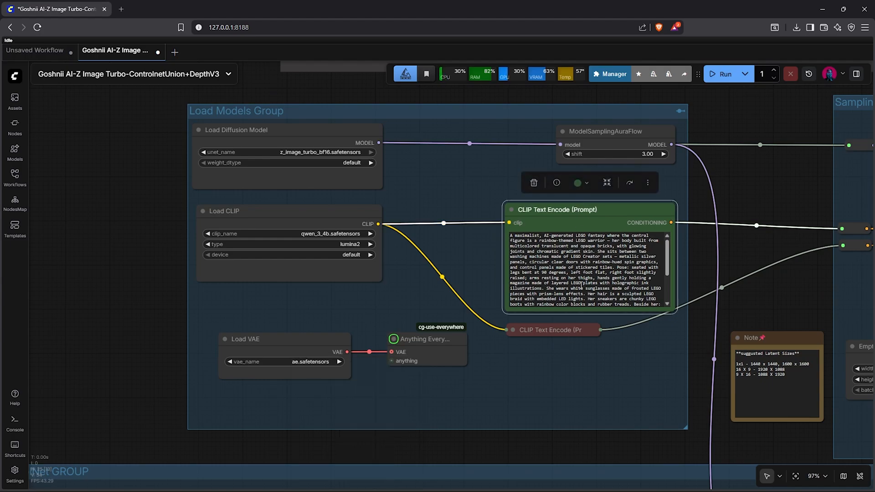
mouse_move(430, 164)
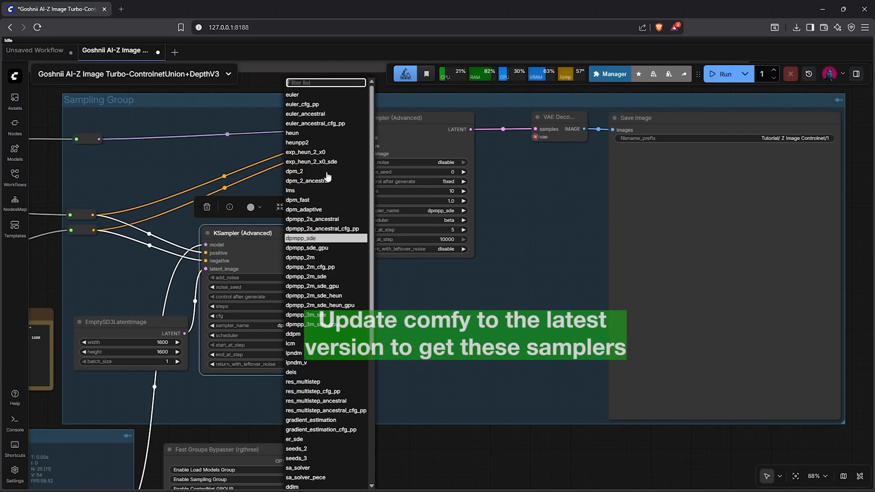
mouse_move(313, 156)
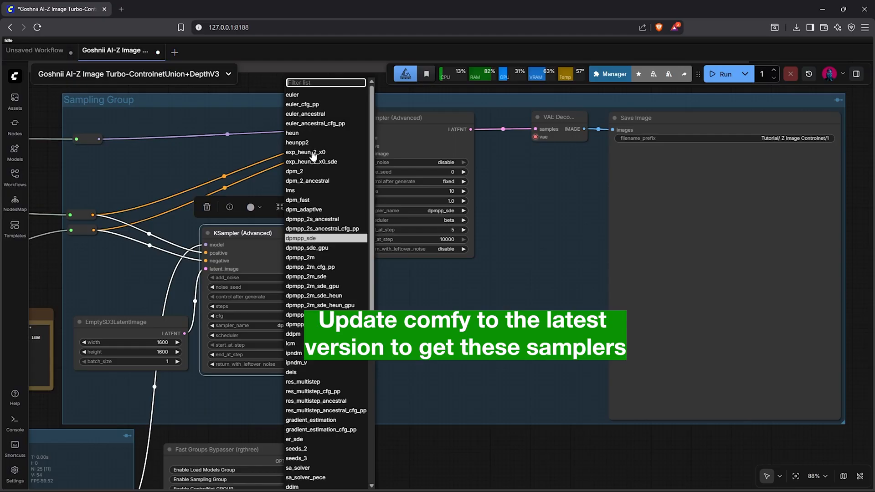
Step: Give the first KSampler exp_heun_2_x0, simple scheduler and noise seed 54
click(305, 152)
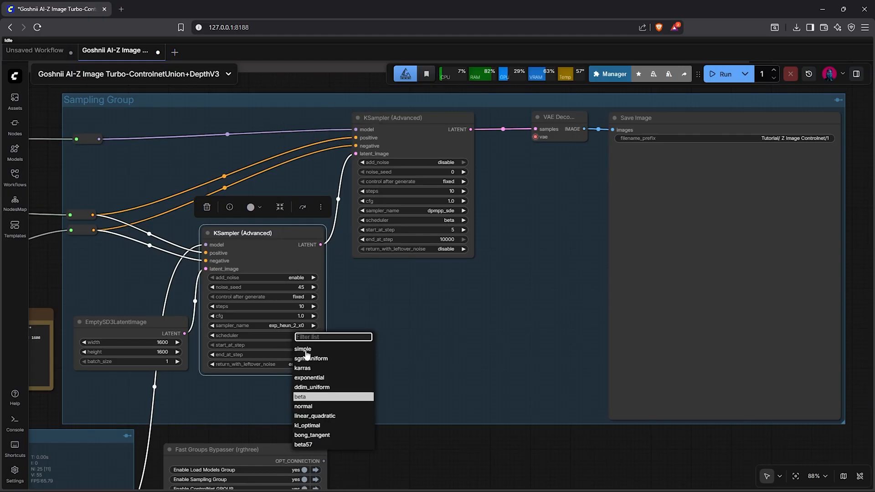
click(303, 349)
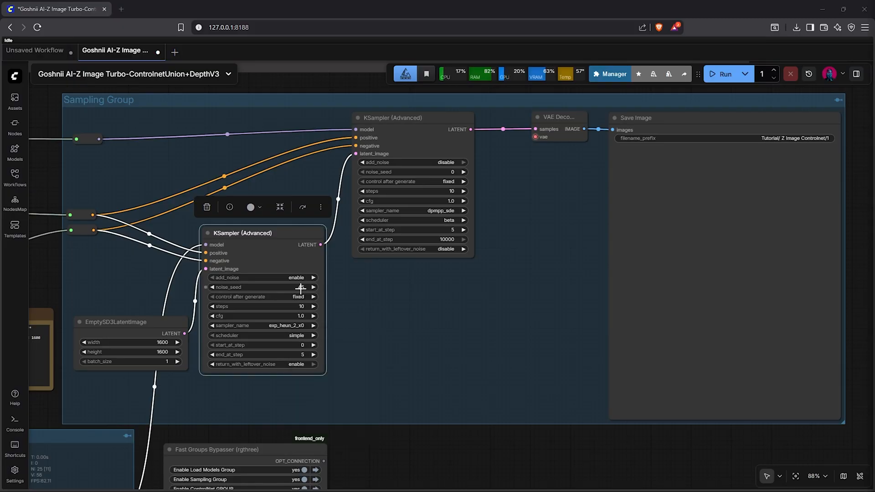
double_click(263, 286)
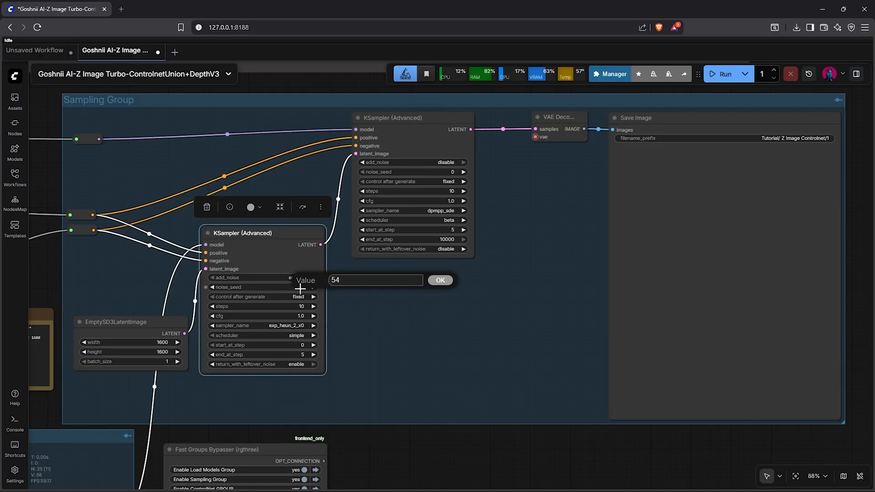
click(440, 280)
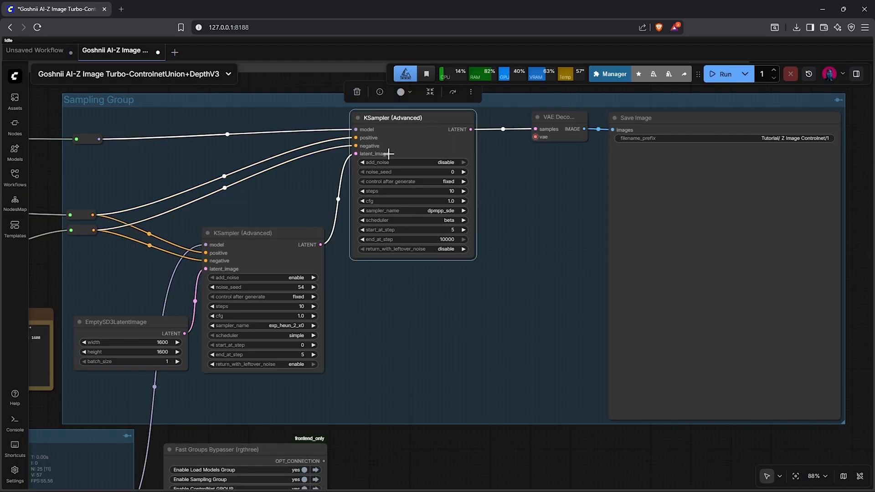
Step: Set the second KSampler (Advanced) scheduler to simple
click(441, 211)
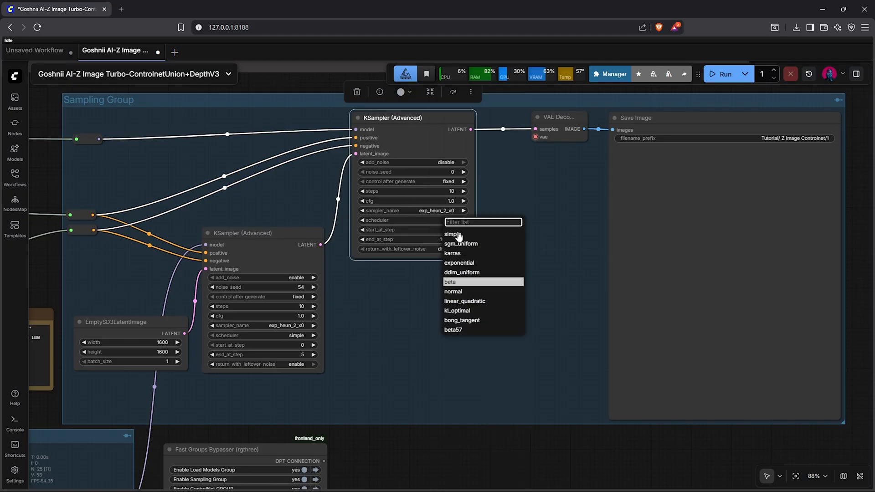
click(452, 234)
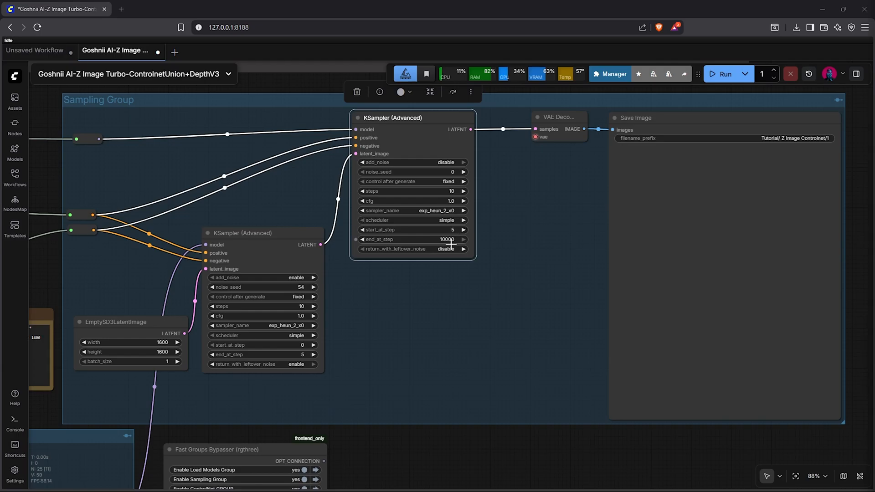
click(437, 271)
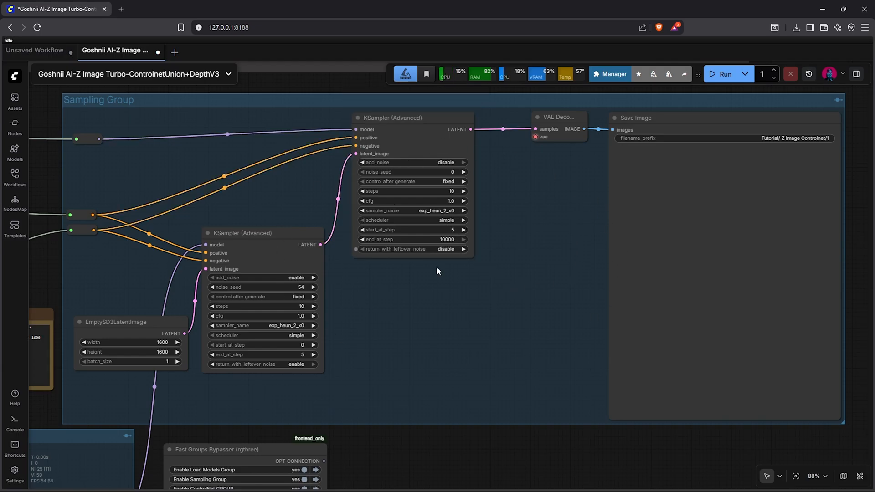
scroll(down, 3)
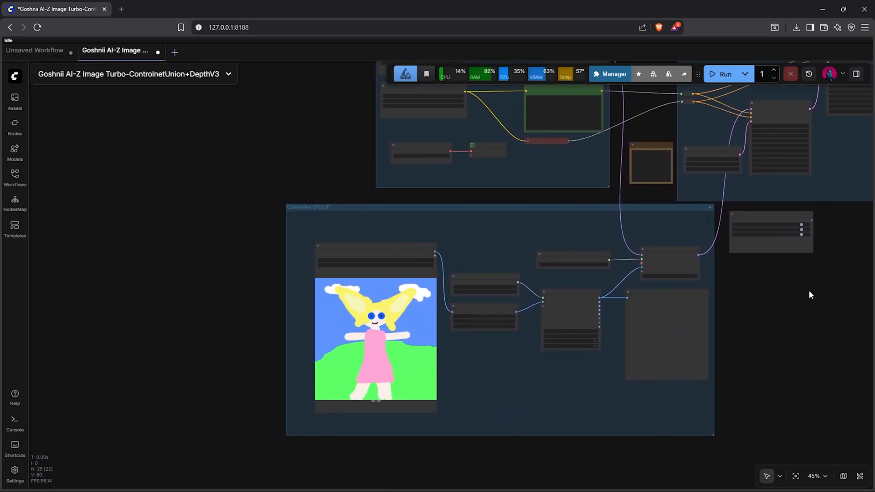
Step: Frame the ControlNet group on the canvas and bring up the node search
click(796, 476)
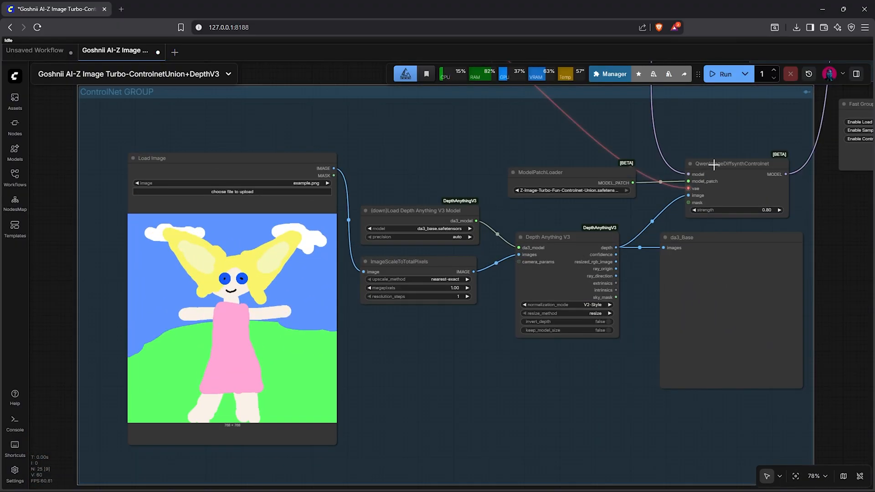
click(733, 164)
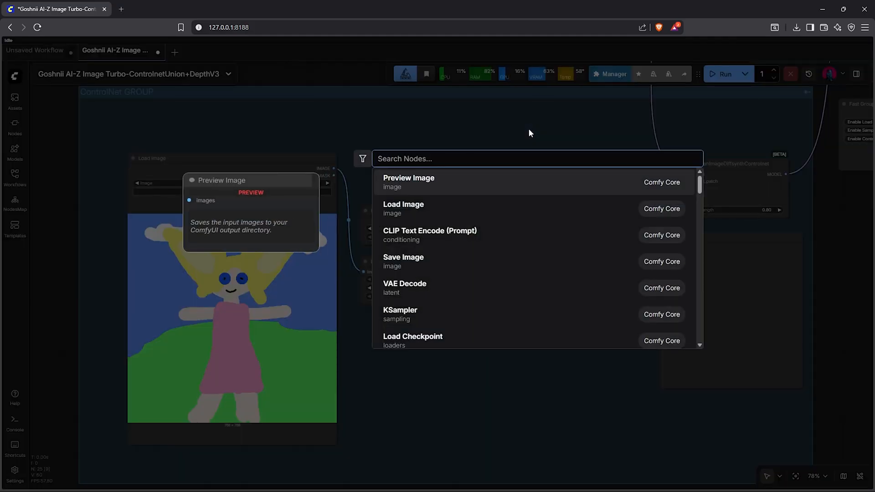
Step: Search for 'imagefun' and add a ZImageFunControlnet node
text(z)
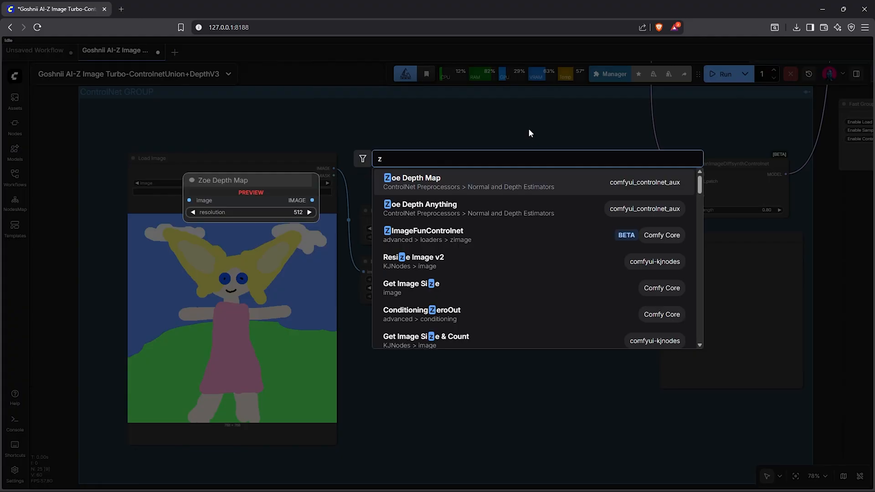
text(imagefun)
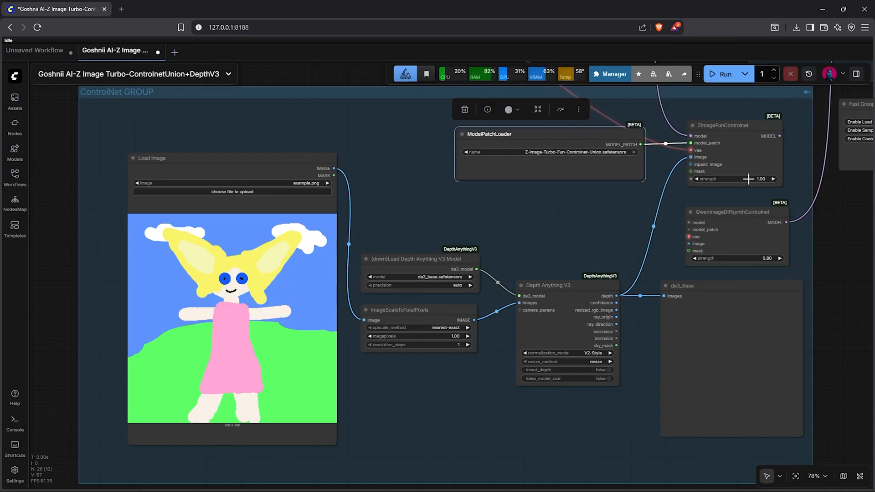
Step: Set the ZImageFunControlnet strength to 0.90
double_click(740, 179)
text(0.9)
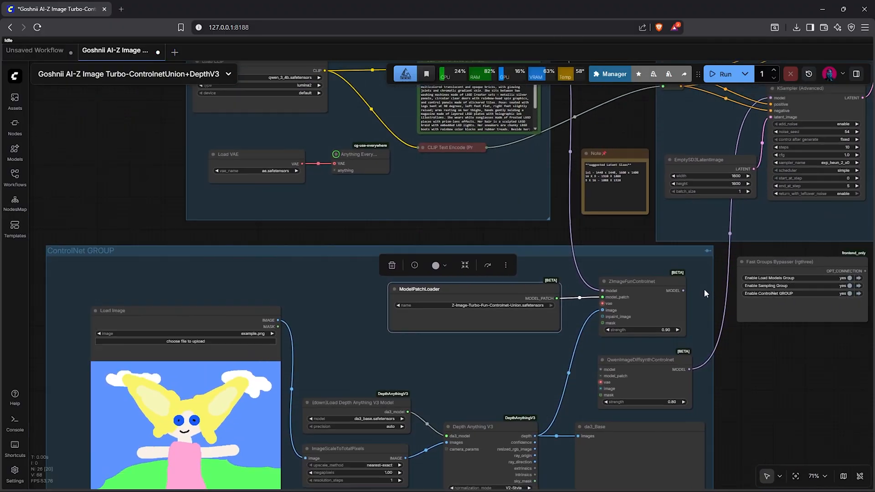
scroll(down, 3)
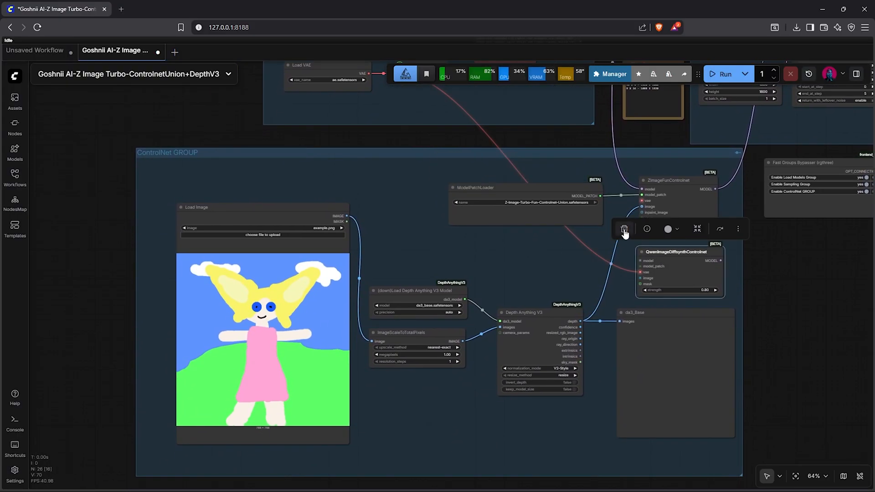
scroll(up, 3)
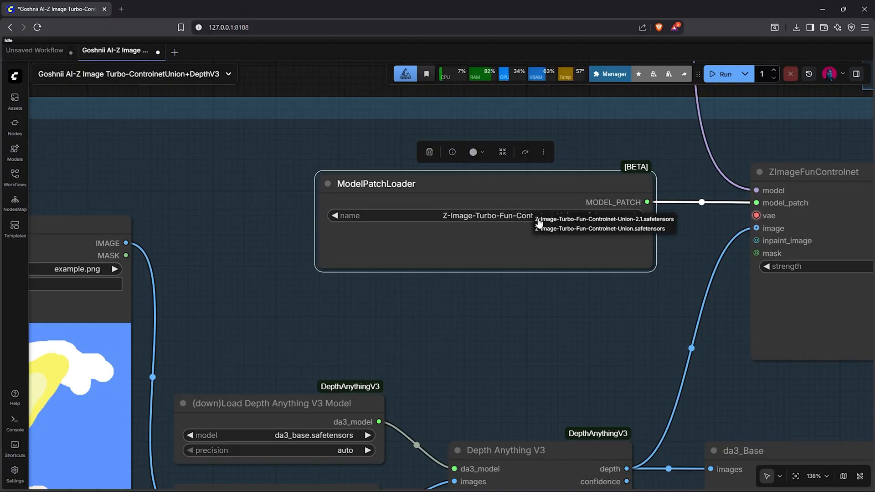
mouse_move(639, 229)
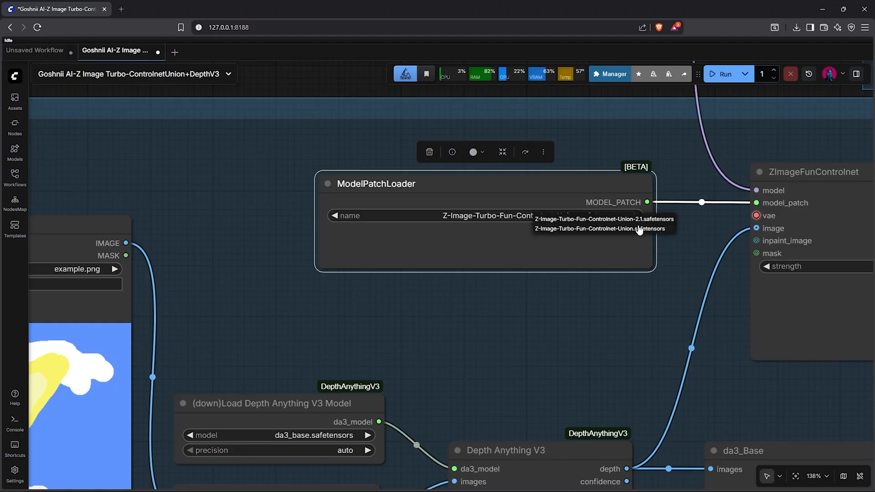
Step: Select Z-Image-Turbo-Fun-Controlnet-Union-2.1.safetensors as the ModelPatchLoader's patch model
click(602, 219)
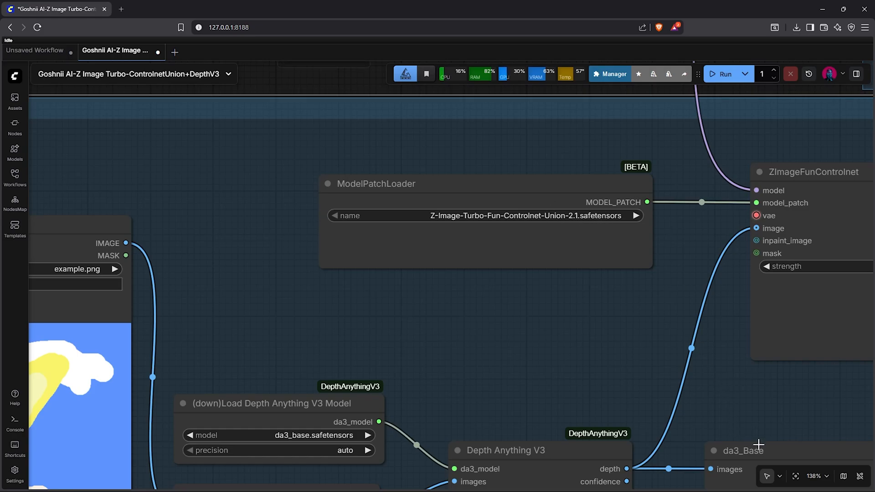
scroll(down, 3)
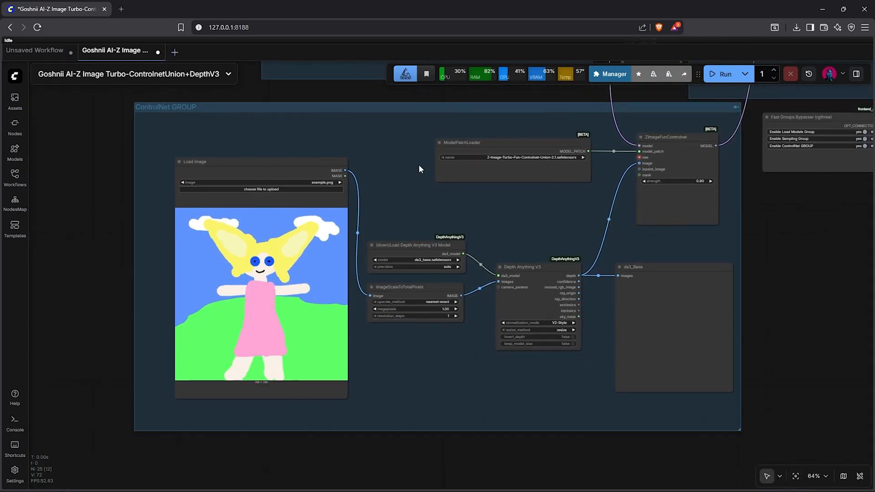
mouse_move(325, 170)
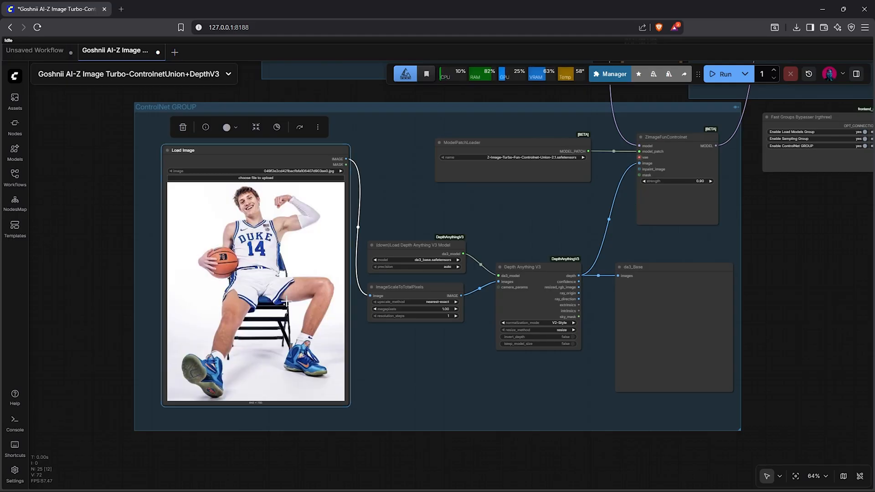
Step: Paste a gold-chrome humanoid description into the positive prompt
click(522, 267)
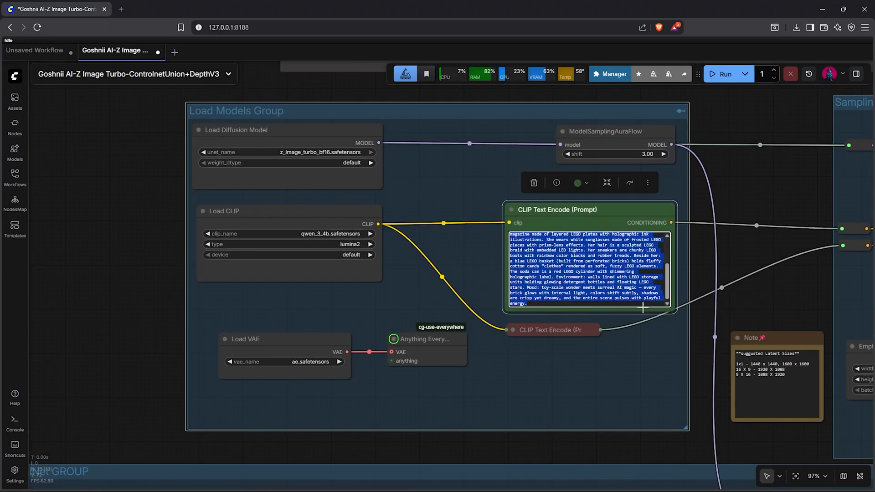
right_click(587, 270)
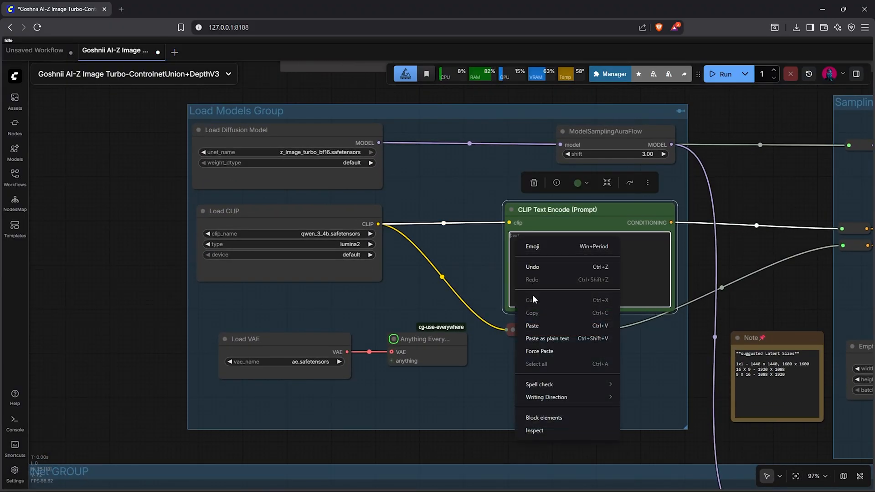
click(532, 326)
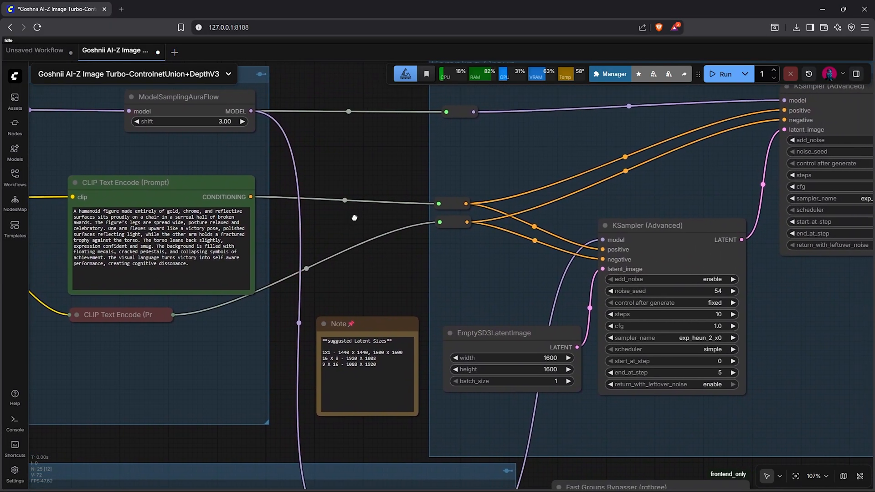
click(494, 333)
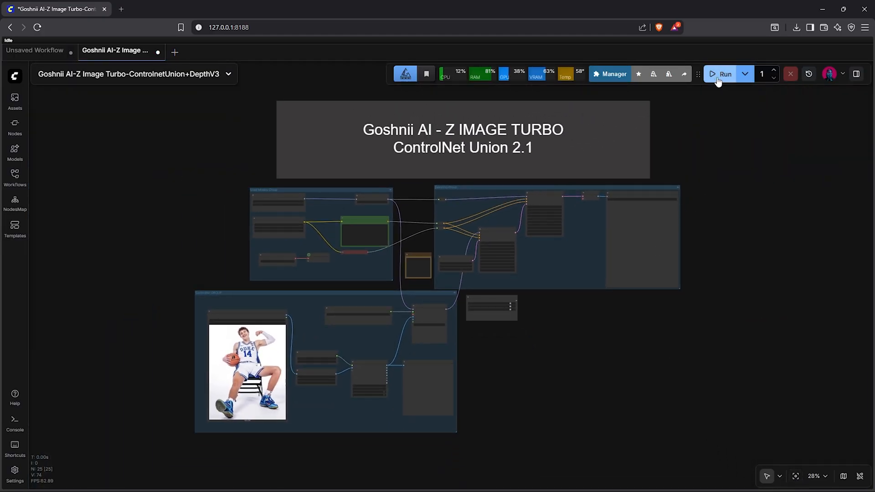
Step: Run the workflow and zoom into the Sampling group to inspect the depth map and gold figure
click(726, 73)
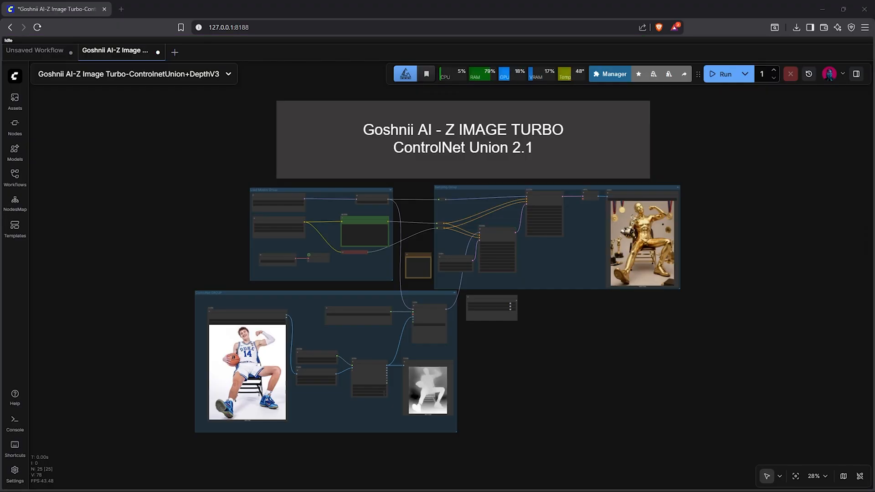
mouse_move(582, 333)
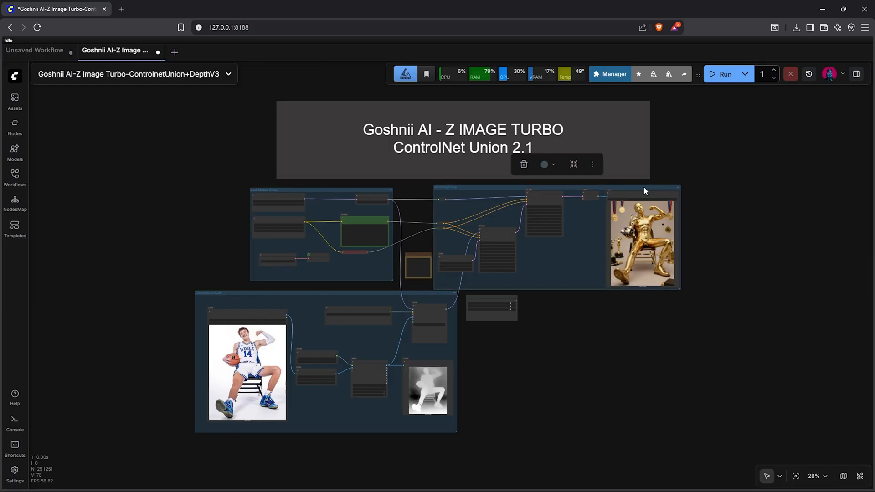
scroll(up, 3)
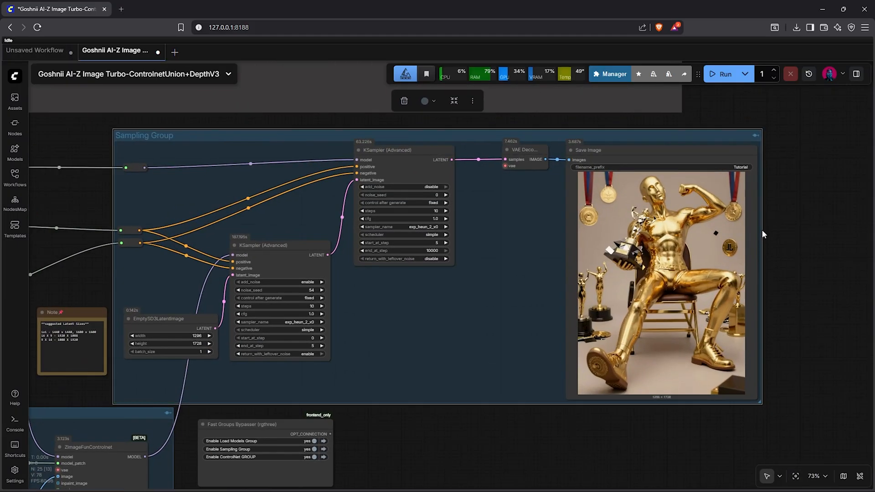
scroll(up, 3)
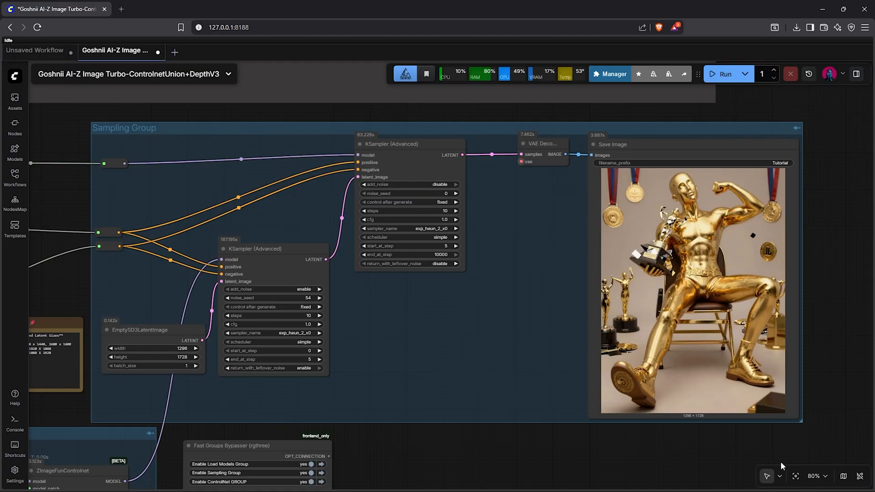
scroll(down, 3)
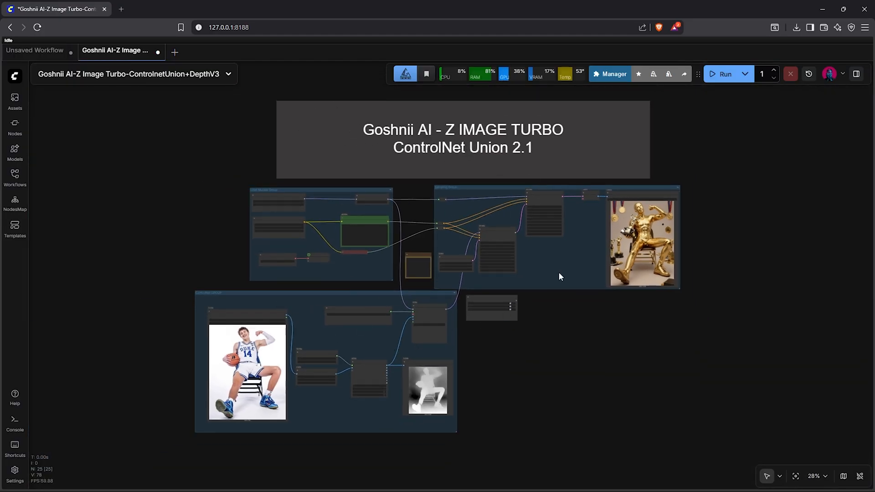
Step: Rename the workflow 'Goshnii AI-Z Image Turbo-ControlnetUnion 2.1' and open the Z Image Turbo Inpainting workflow in a new tab
click(134, 74)
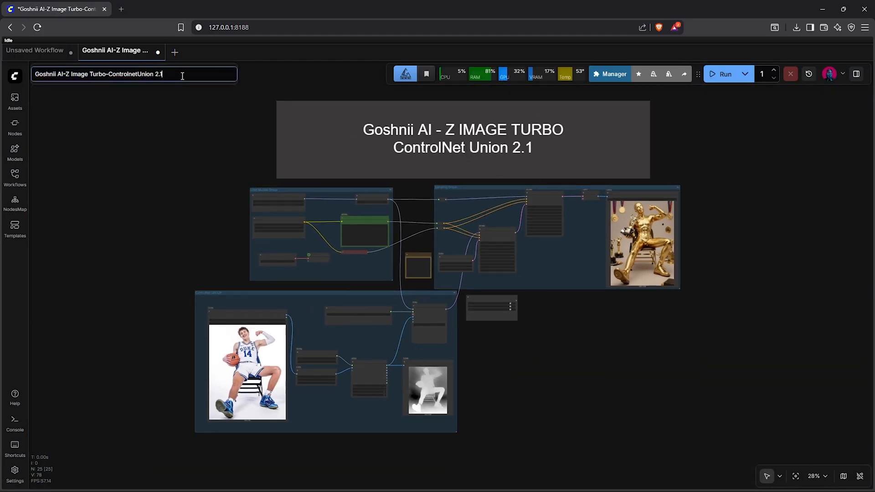
click(15, 75)
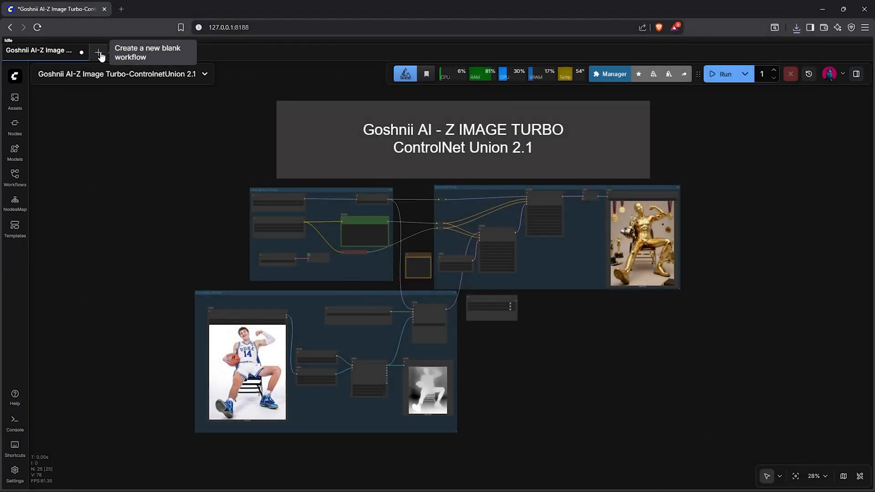
click(98, 55)
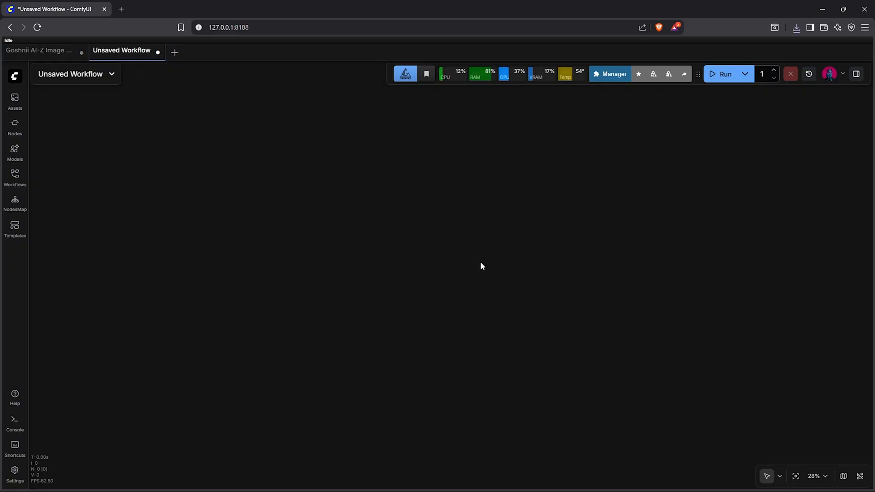
click(18, 118)
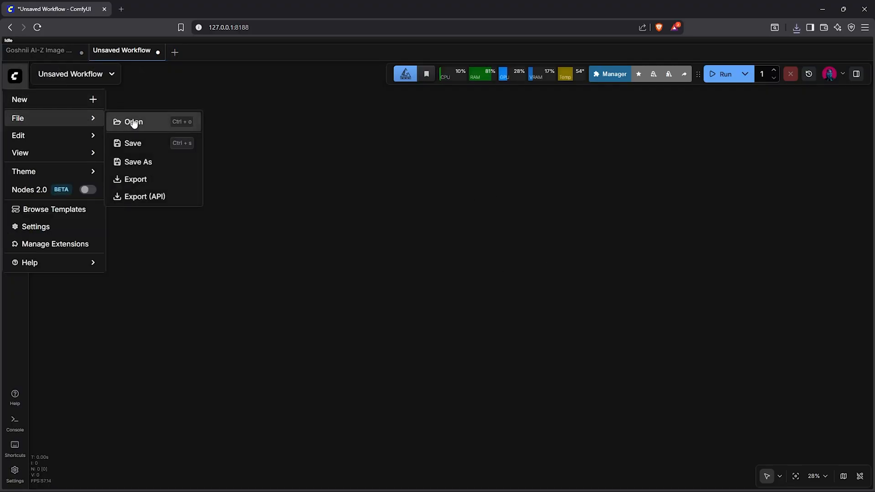
click(133, 122)
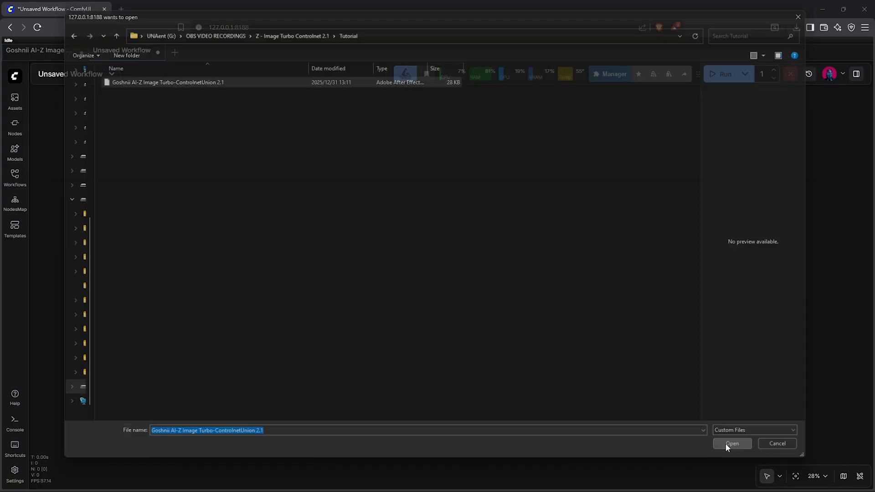
click(732, 443)
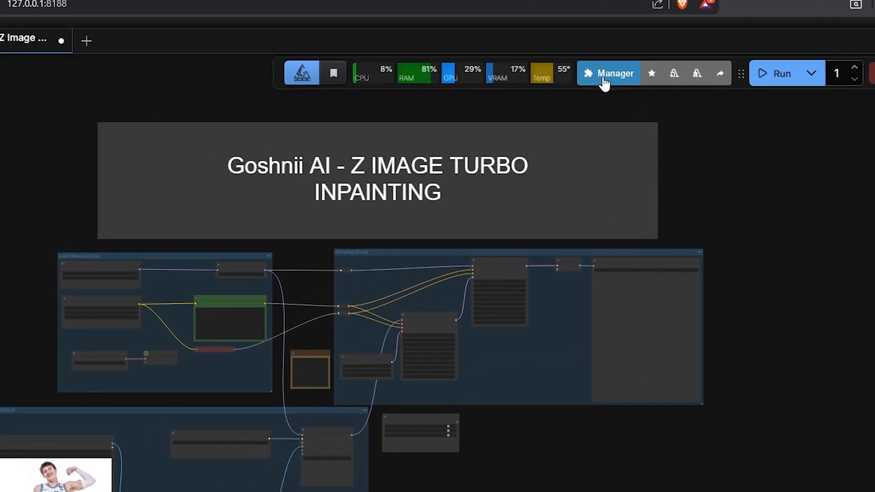
Step: Find LanPaint 1.4.7 among installed custom nodes and browse its GitHub inpainting examples
click(608, 72)
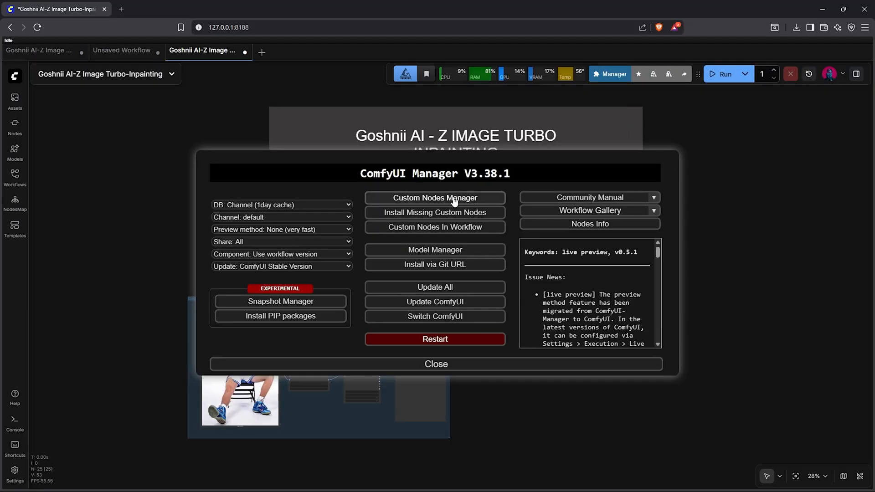
click(435, 197)
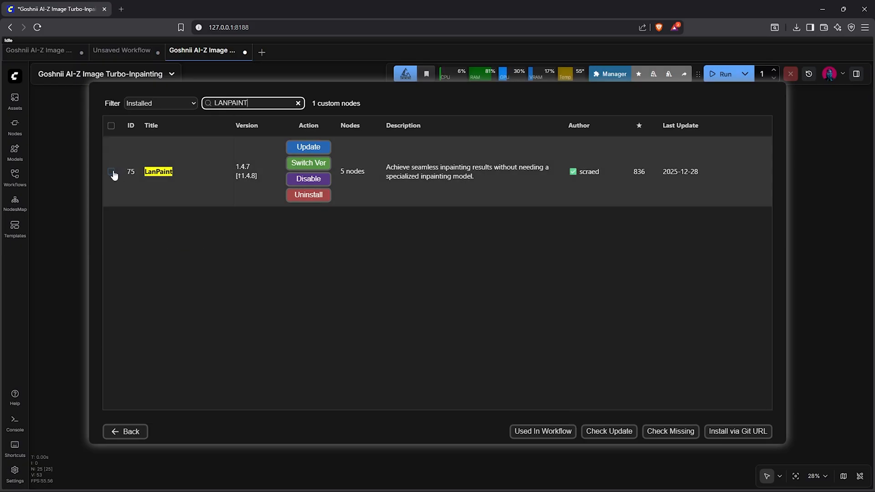
click(111, 171)
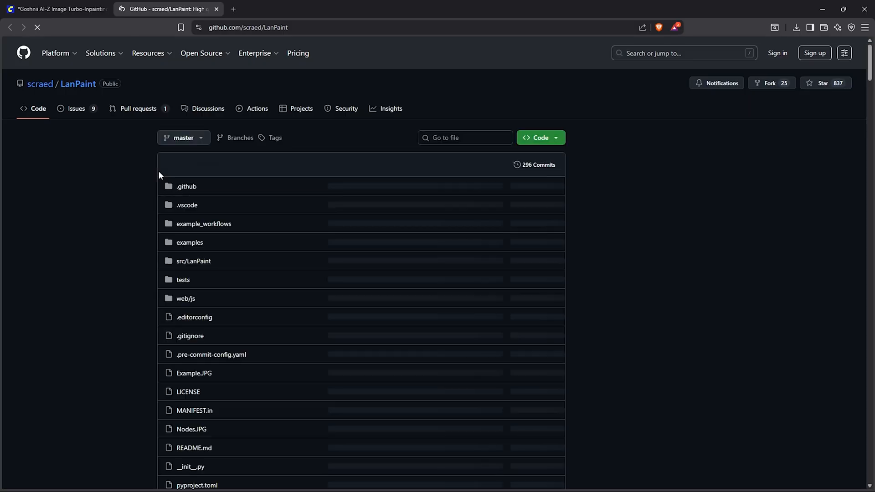
scroll(down, 3)
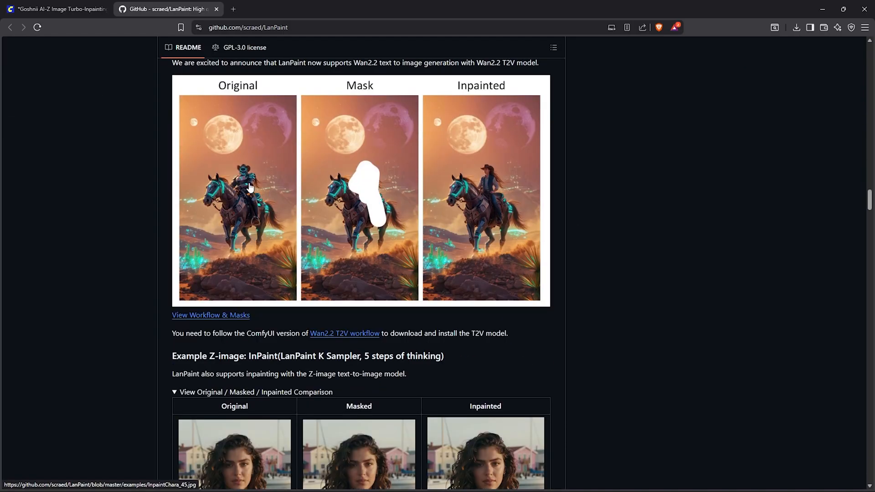
scroll(down, 3)
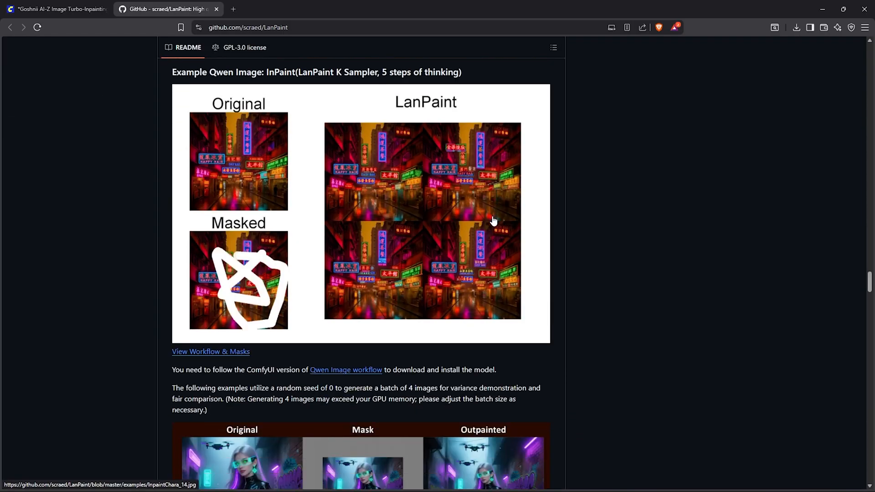
click(53, 9)
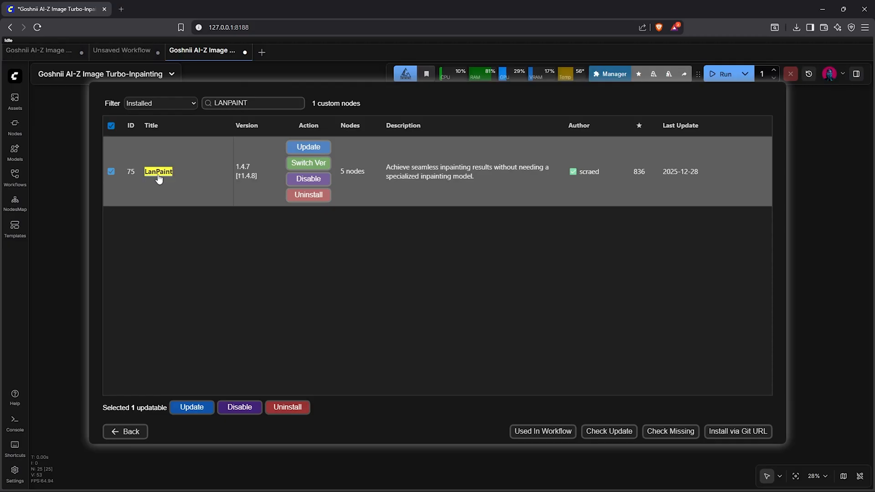
mouse_move(191, 172)
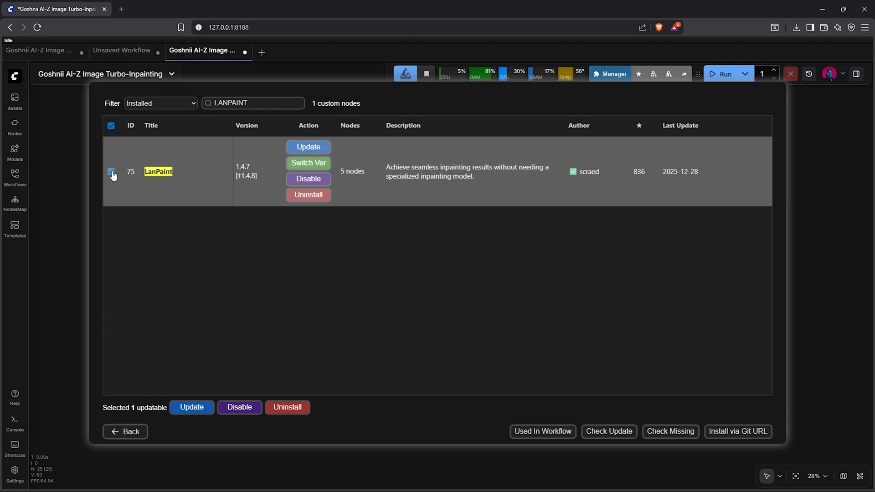
Step: Untick the LanPaint package and close the ComfyUI Manager
click(111, 171)
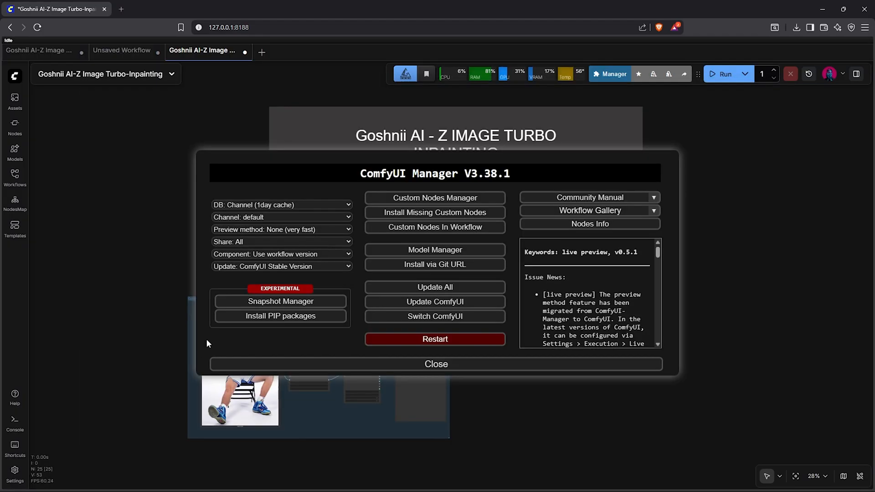
mouse_move(435, 339)
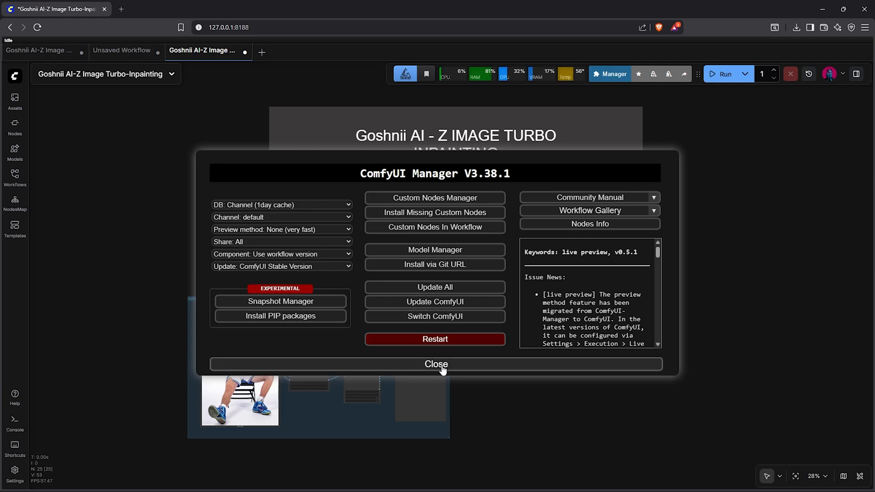
click(435, 364)
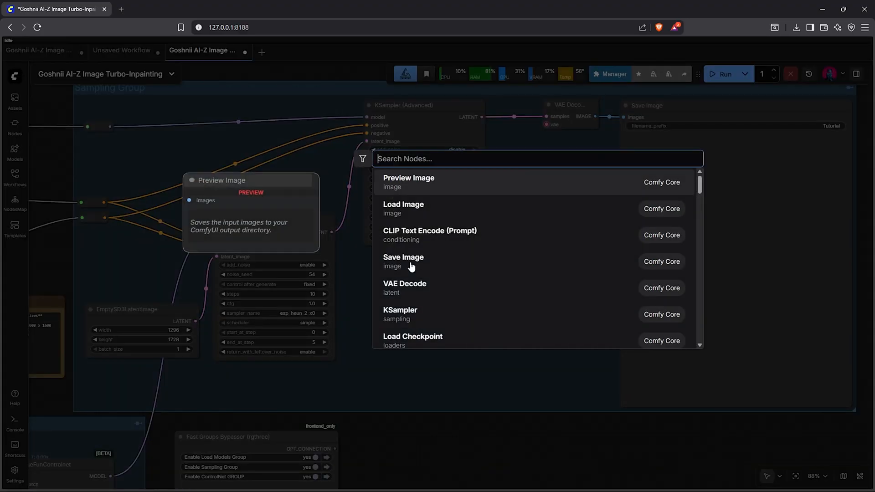
Step: Add a LanPaint KSampler node and link its LATENT output to VAE Decode
text(Lanpaint)
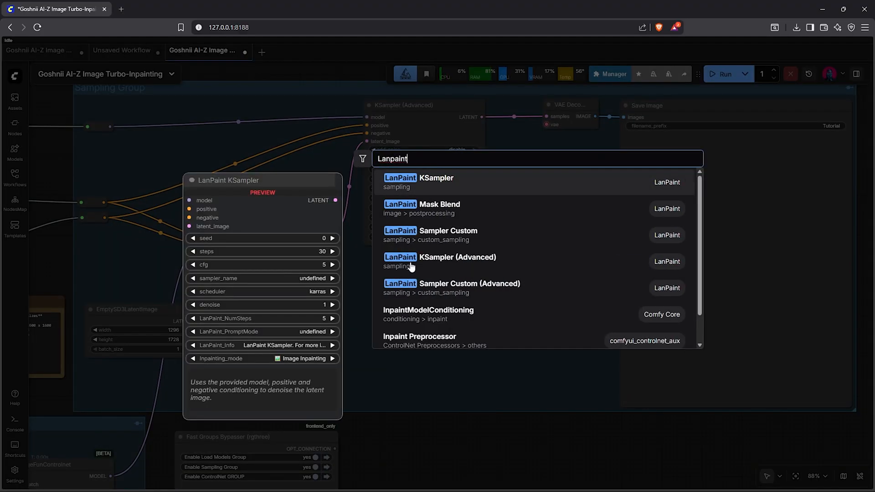
mouse_move(441, 185)
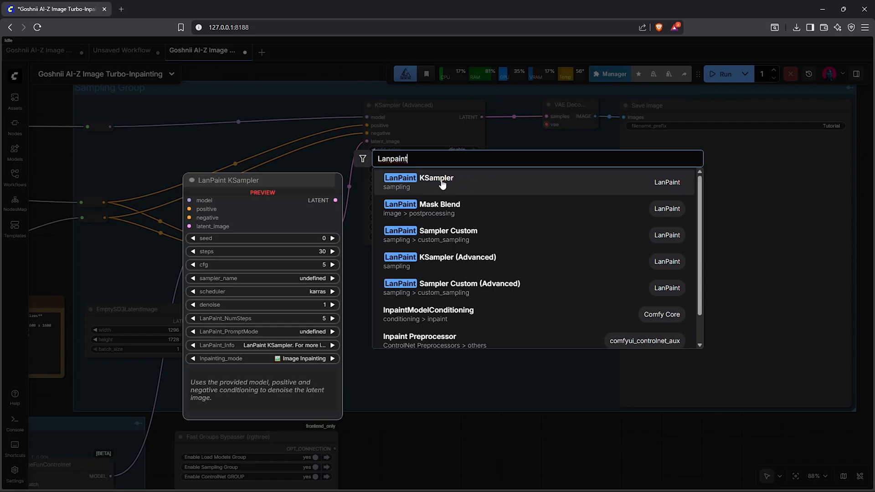
click(419, 182)
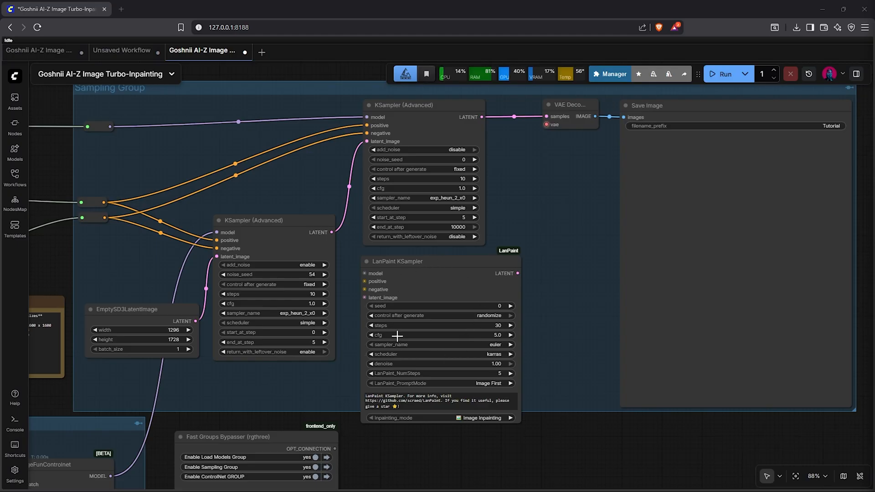
mouse_move(475, 371)
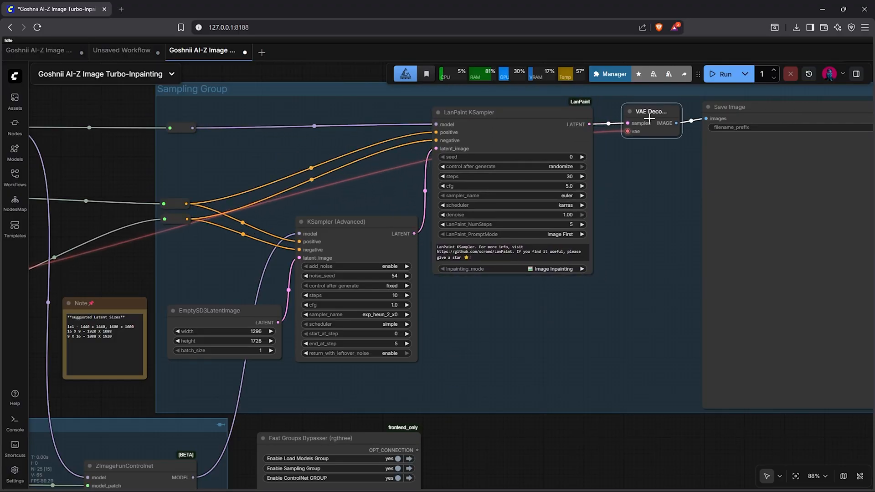
click(355, 222)
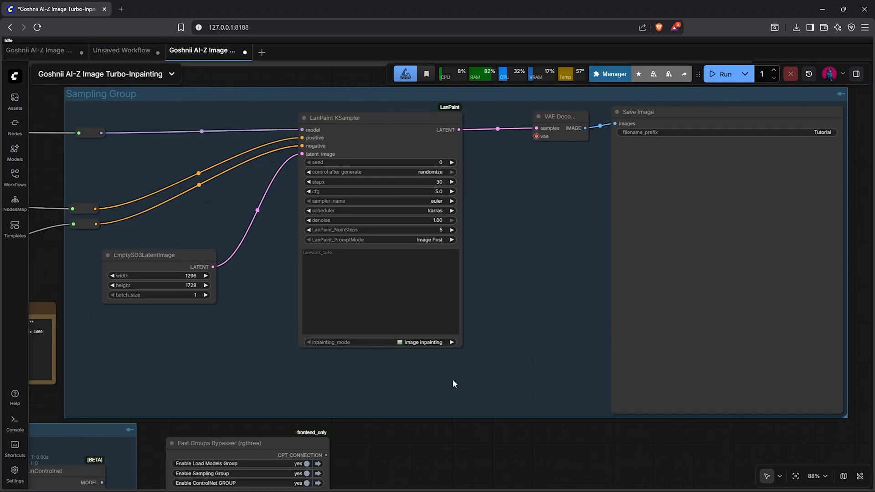
Step: Open the ControlNet group's editing options on the canvas
scroll(down, 3)
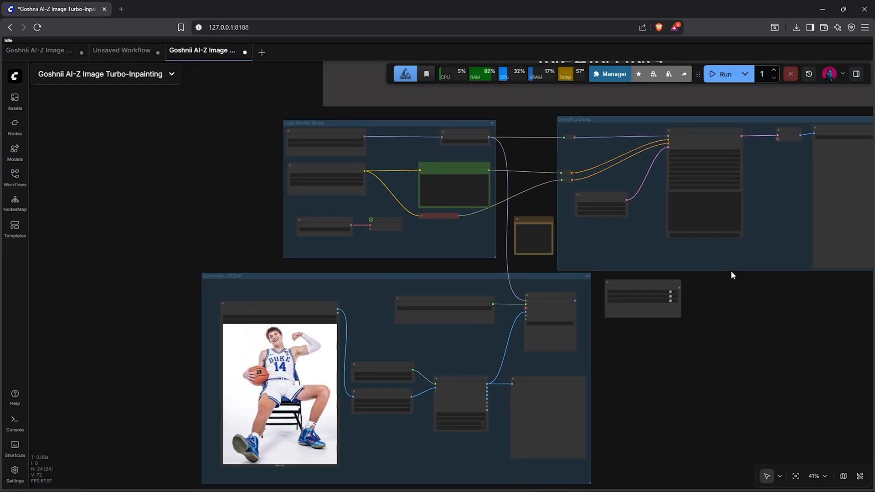
click(796, 476)
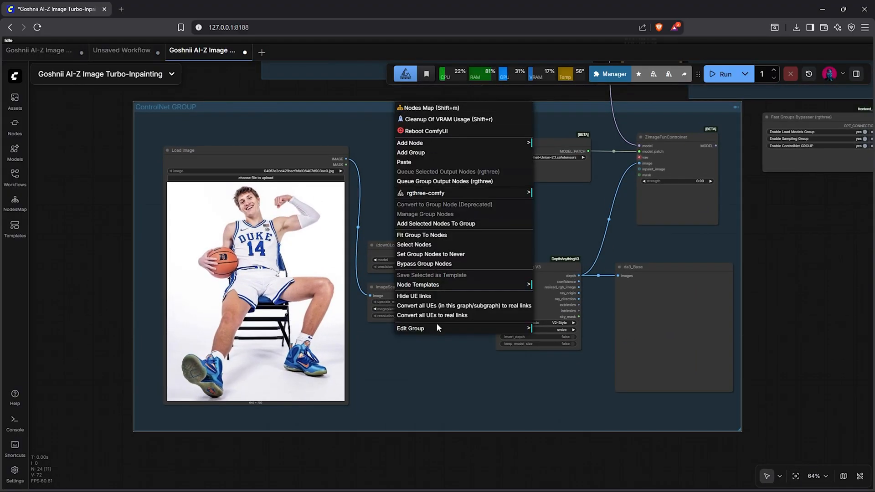
click(373, 129)
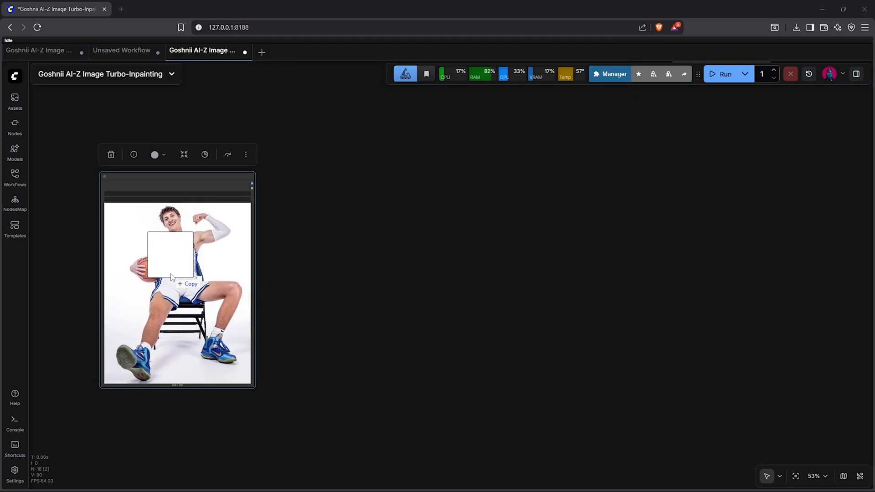
Step: Paint a mask over the man's sweater and trousers in MaskEditor and save it
right_click(177, 279)
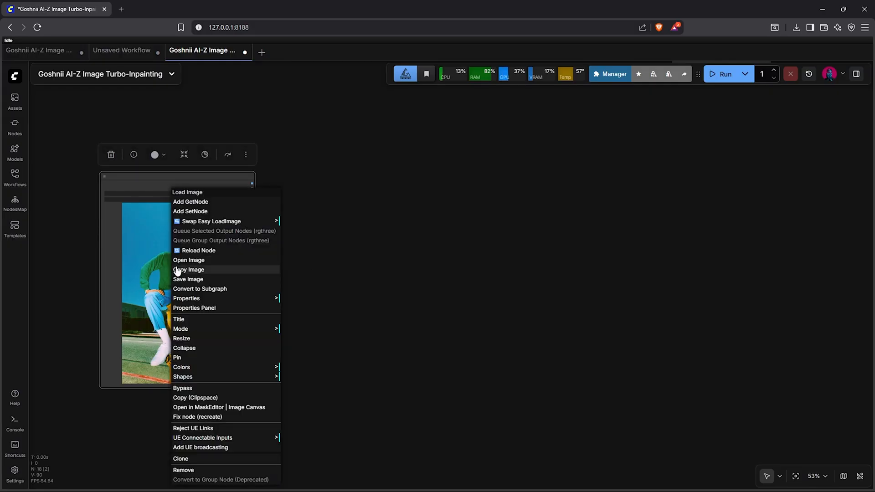
mouse_move(236, 408)
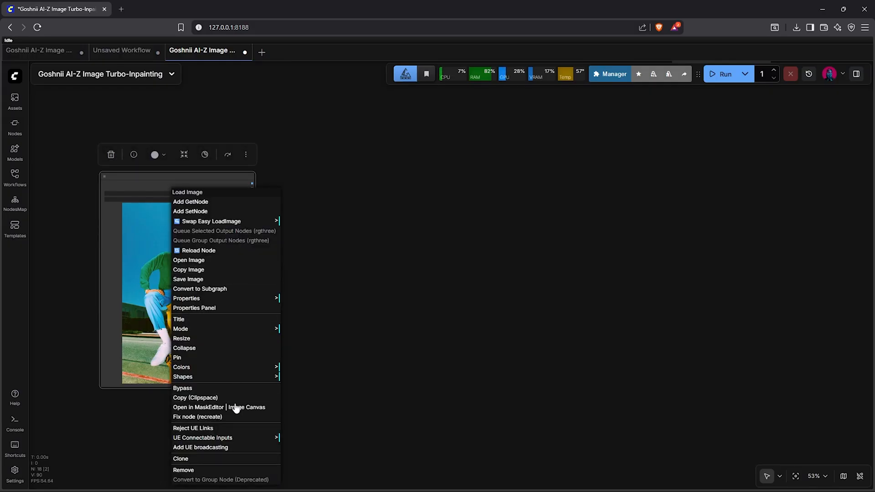
click(198, 407)
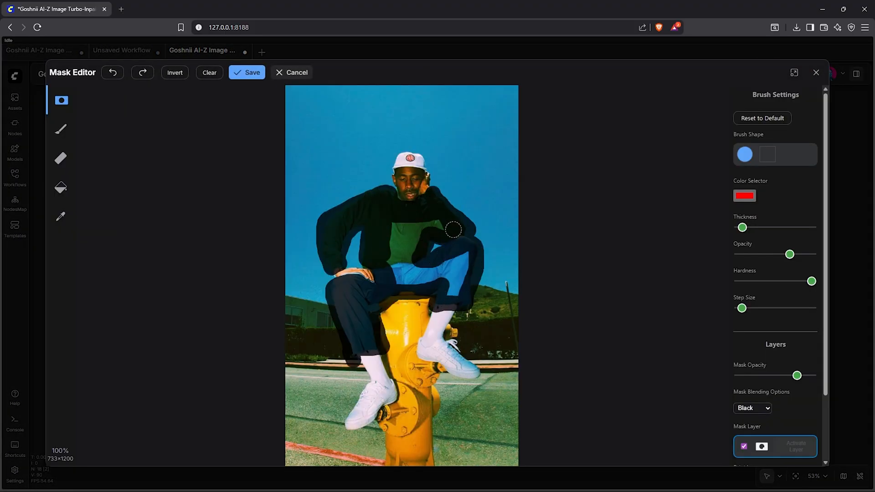
click(247, 72)
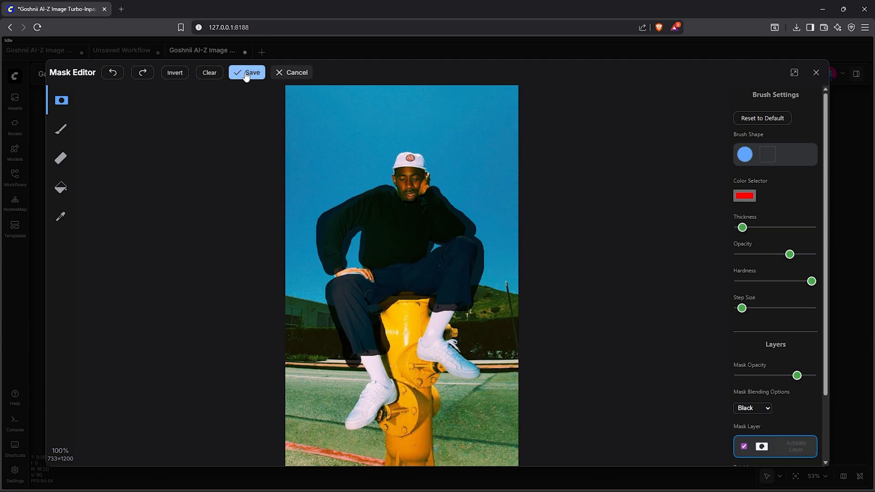
click(252, 72)
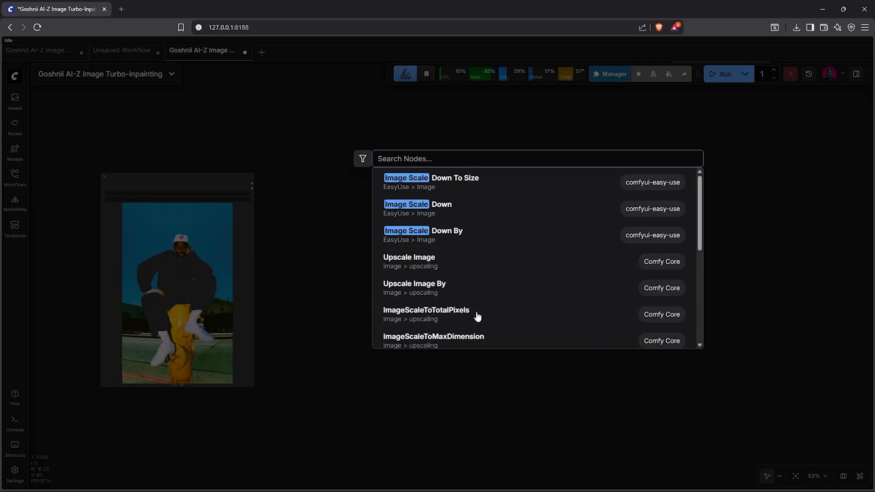
Step: Chain ImageScaleToTotalPixels, then Upscale Image (nearest-exact, 512×512), after the Load Image output
click(426, 310)
text(U)
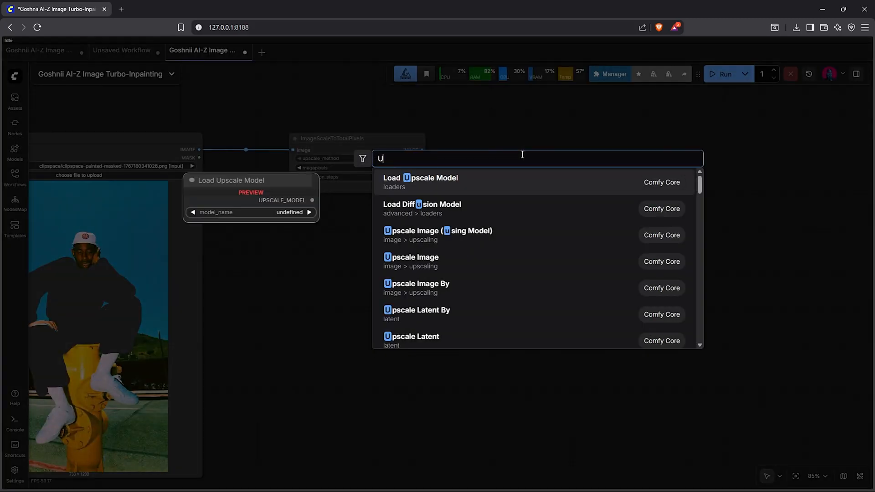
text(PSCALE IMAGE)
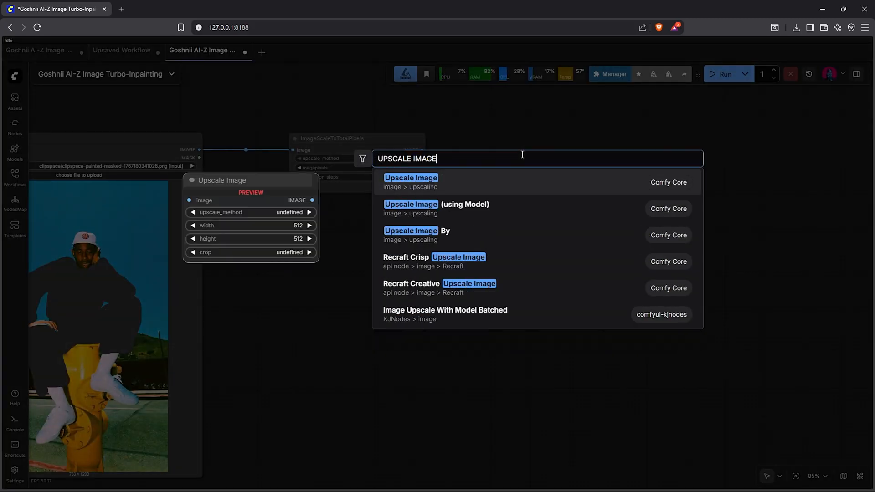
click(411, 177)
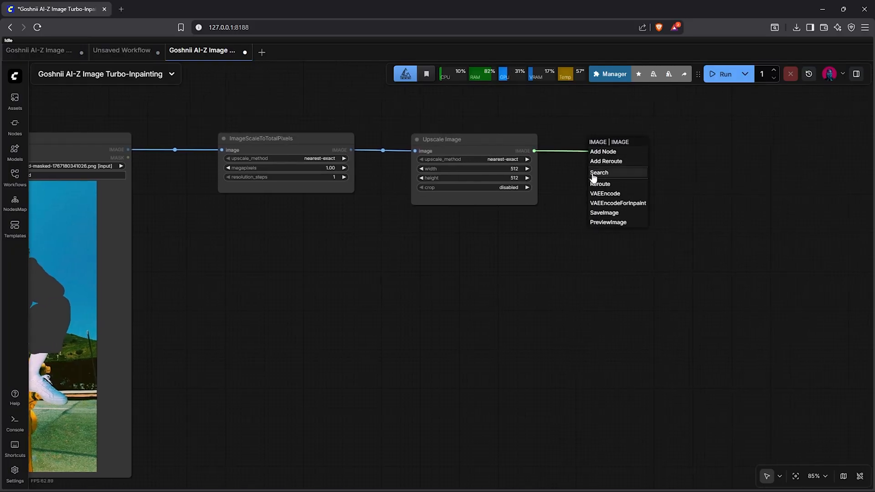
Step: Add a ZImageFunControlnet node taking the upscaled image as its inpaint image
click(599, 172)
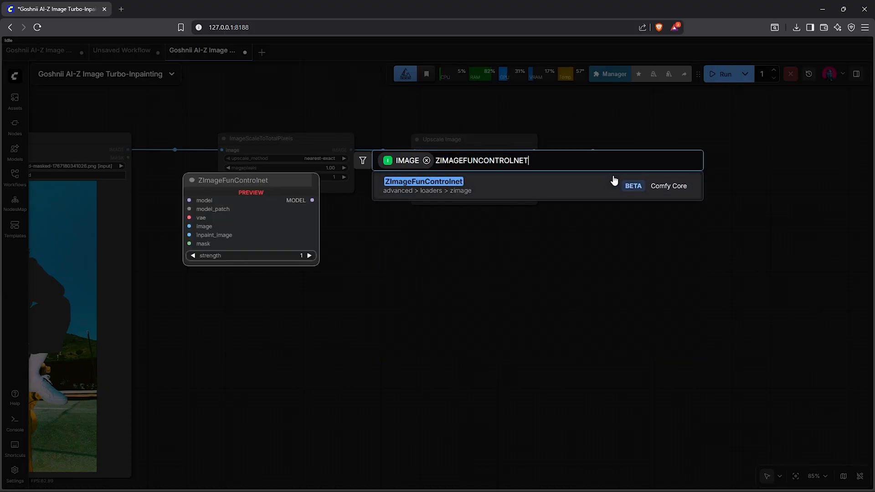
click(423, 181)
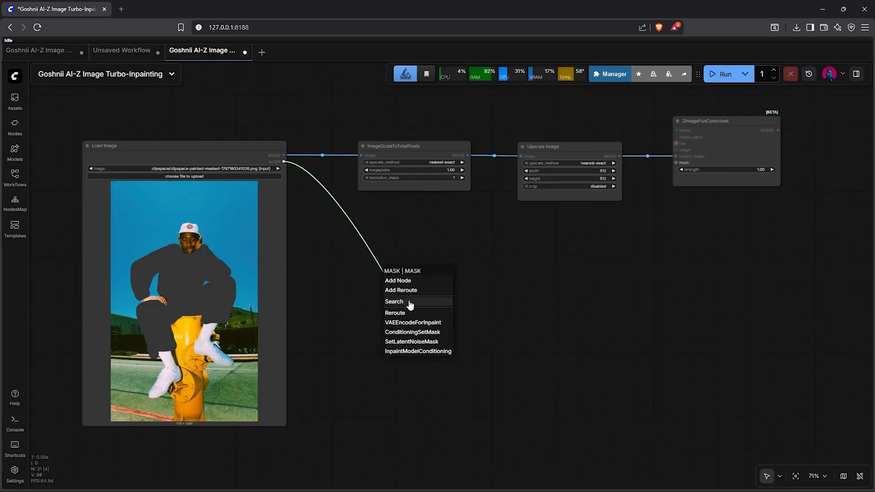
Step: Feed the photo's mask through Resize Mask and Grow Mask With Blur (radius 14) into the controlnet, strength 0.70
click(394, 302)
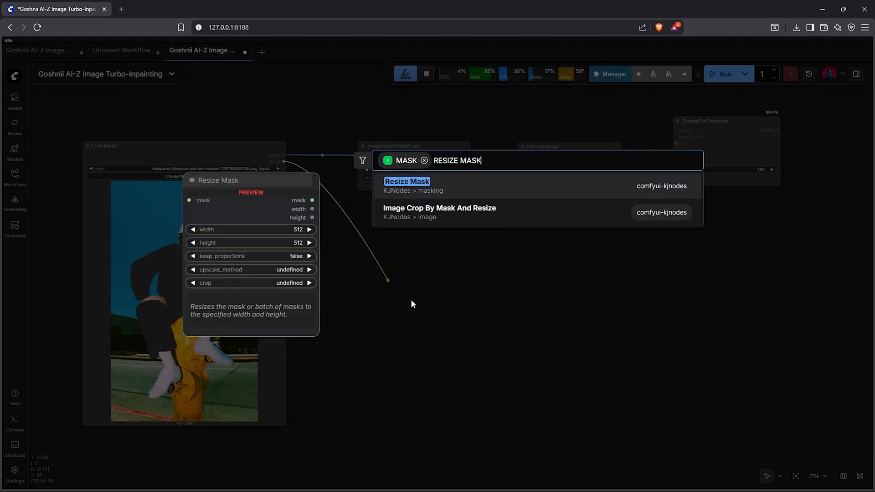
click(406, 181)
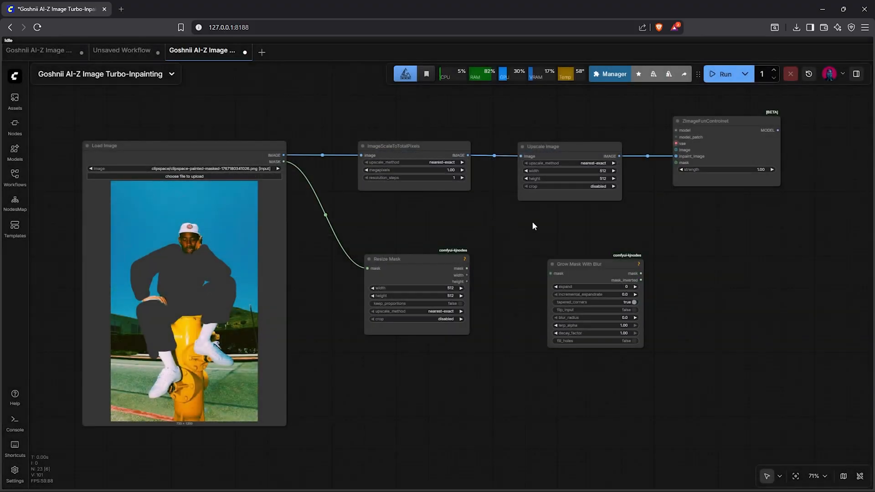
click(579, 251)
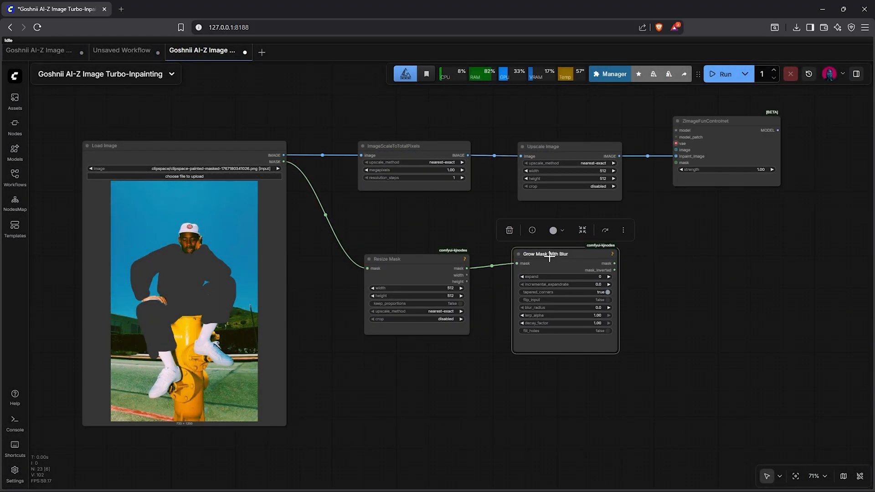
scroll(up, 3)
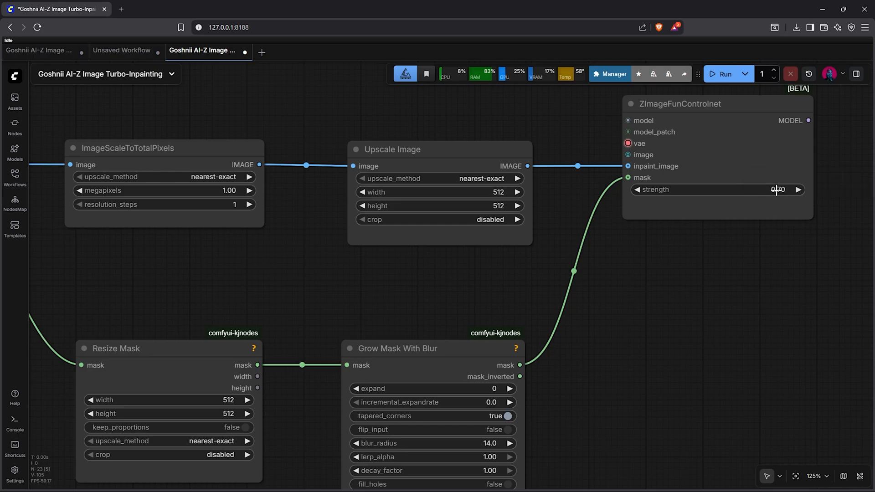
scroll(down, 3)
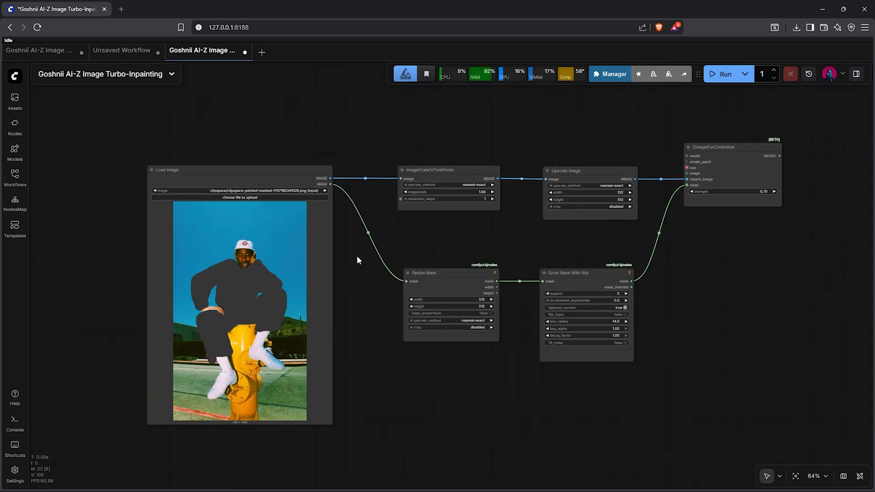
scroll(down, 3)
text(get ima)
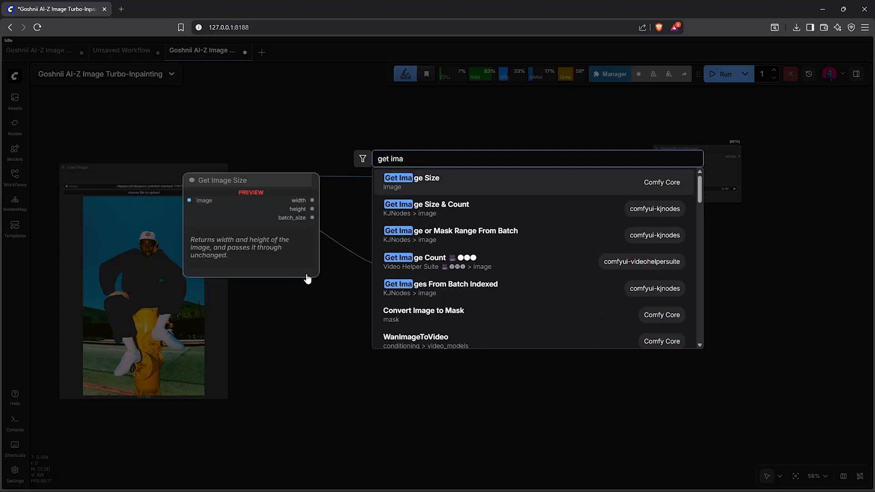
Step: Add Get Image Size on the photo, feeding width and height to Resize Mask and Upscale Image
click(412, 178)
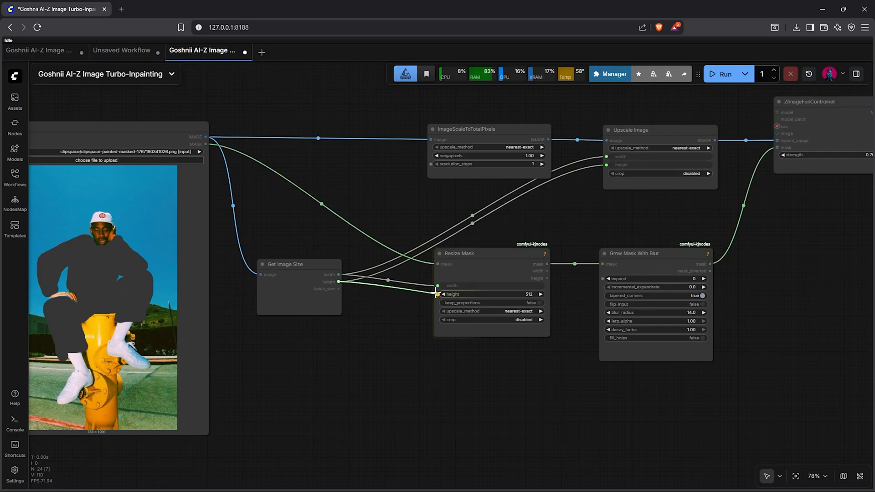
scroll(down, 3)
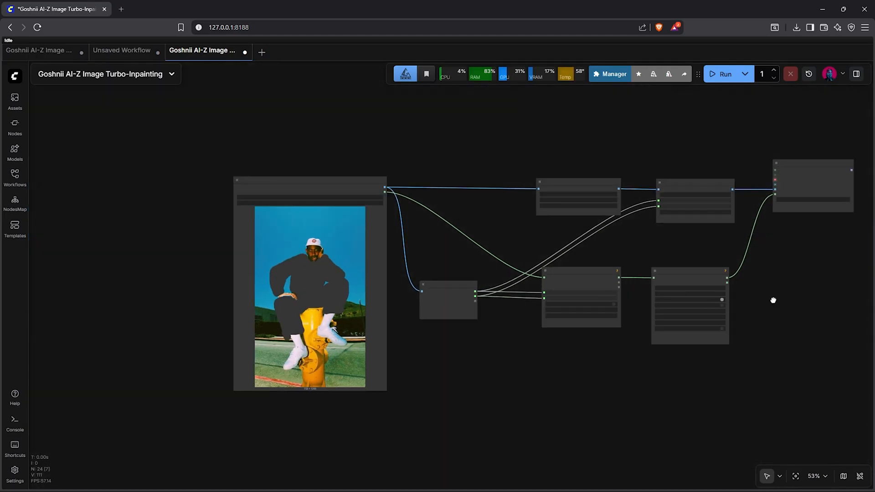
scroll(up, 3)
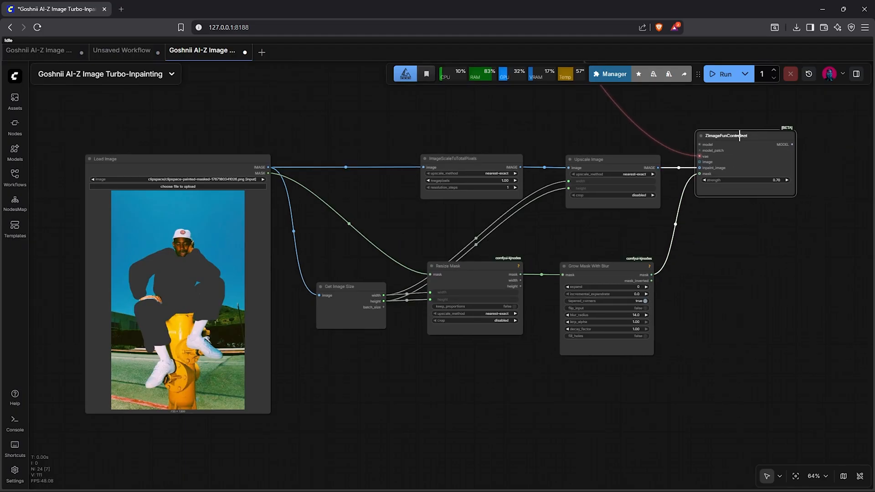
Step: Wire VAE, ModelPatchLoader (Z-Image-Turbo-Fun-Controlnet-Union-2.1) and ModelSamplingAuraFlow into the controlnet, its MODEL to KSampler
scroll(up, 3)
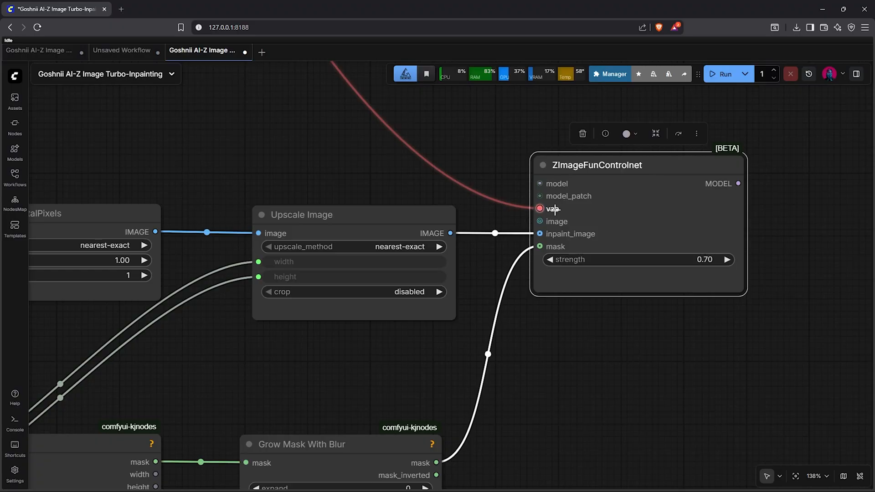
mouse_move(605, 214)
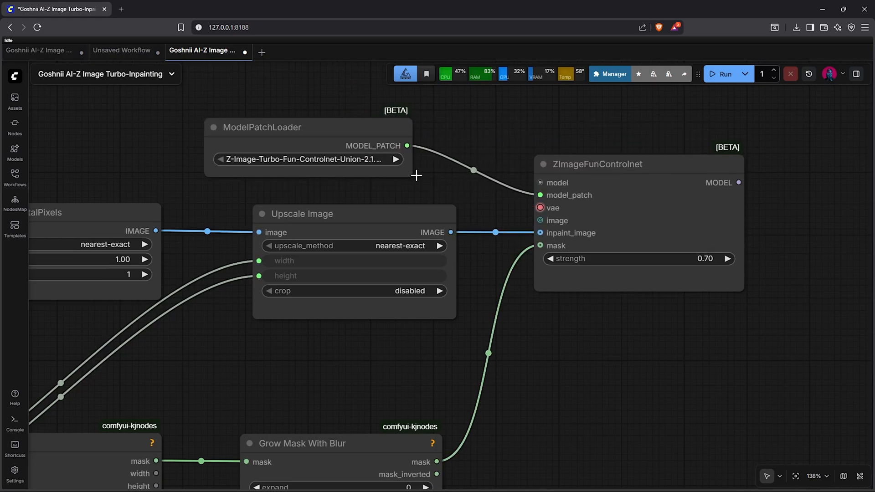
click(307, 159)
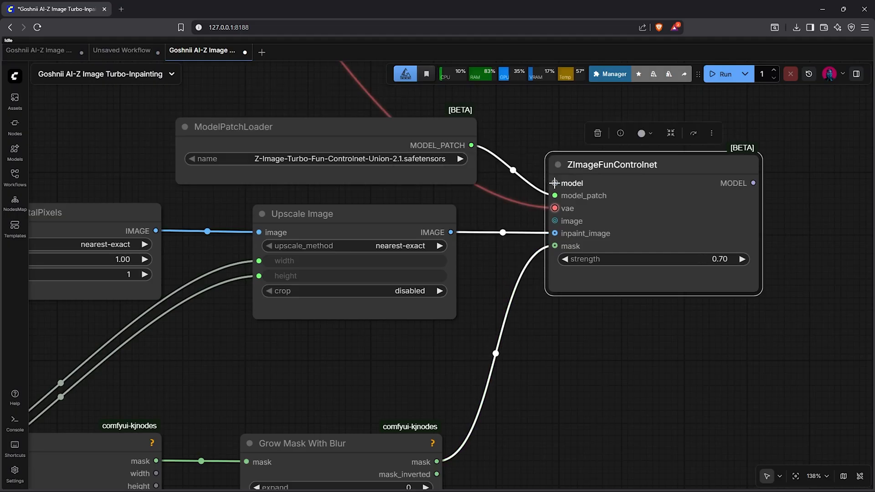
scroll(down, 3)
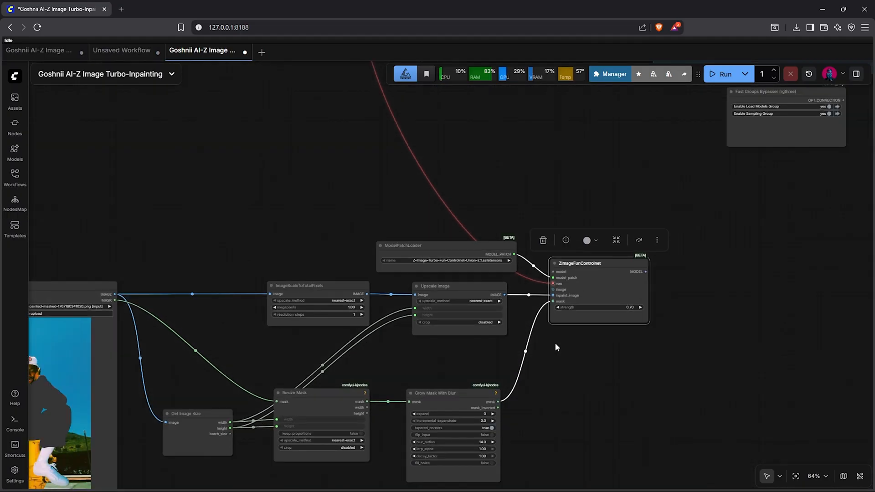
scroll(down, 3)
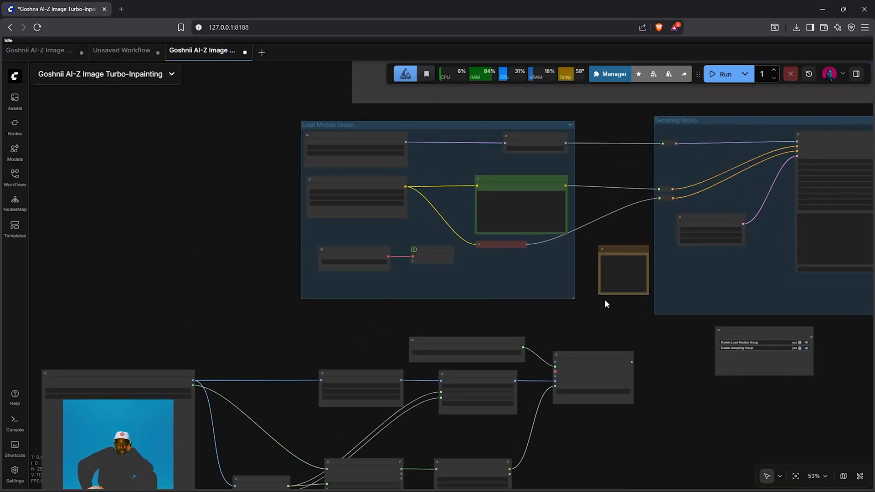
scroll(up, 3)
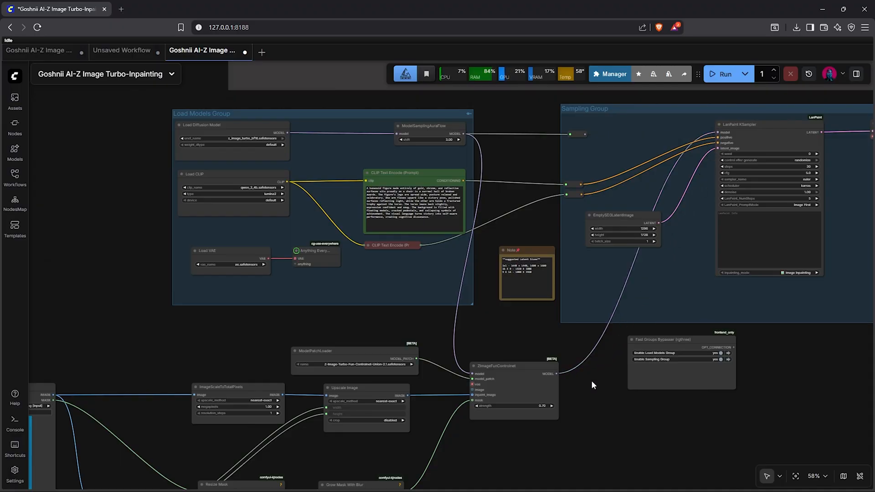
mouse_move(532, 160)
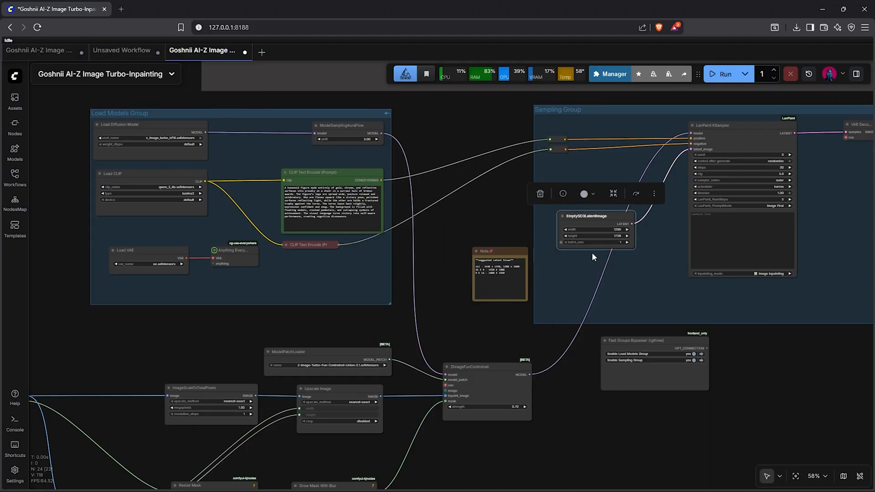
mouse_move(551, 202)
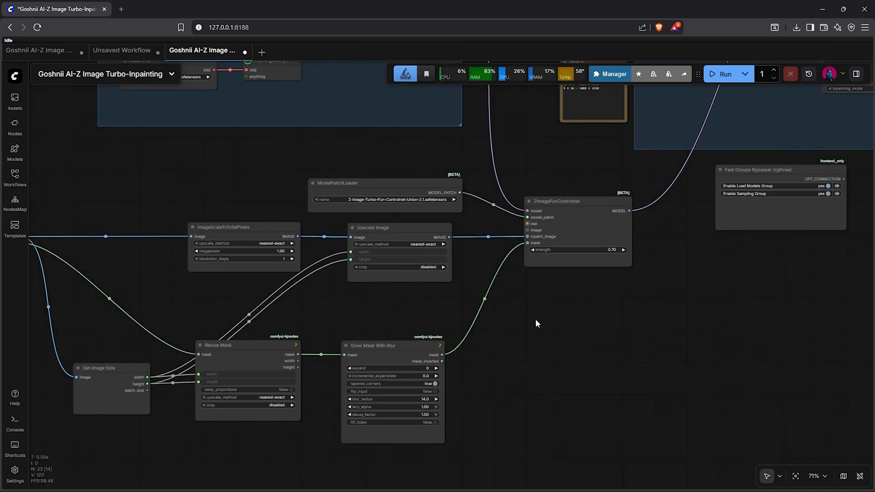
Step: Add a Set Latent Noise Mask node beside the VAE Encode of the upscaled image
scroll(up, 3)
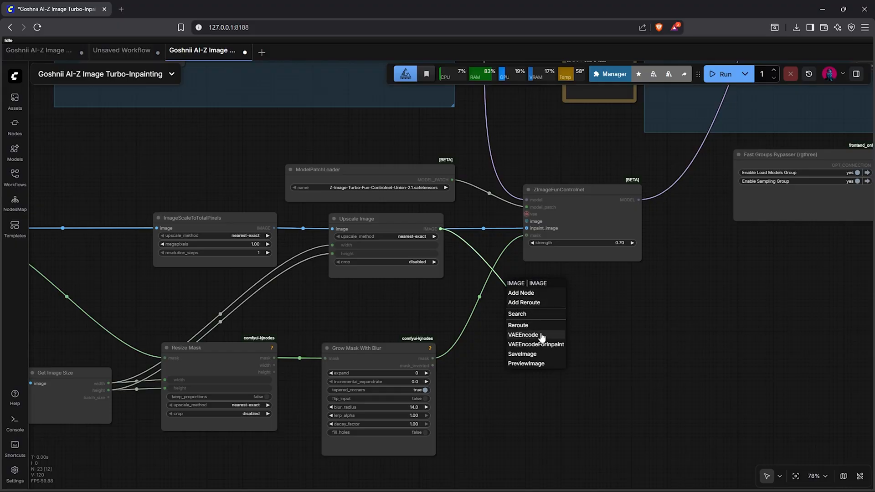
click(523, 335)
text(SET LATE)
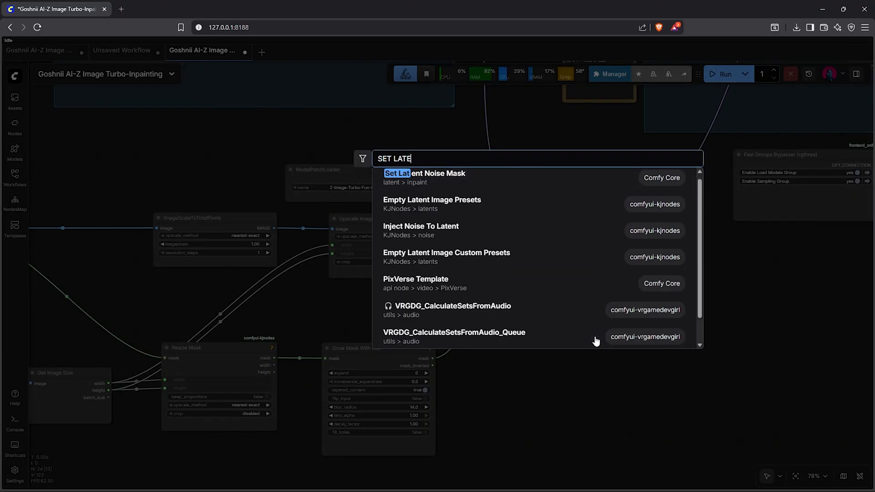
text(NT)
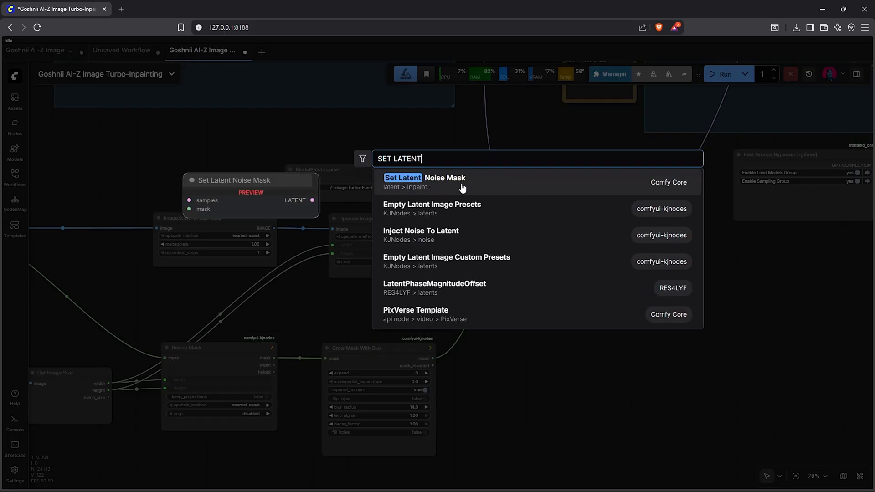
click(403, 178)
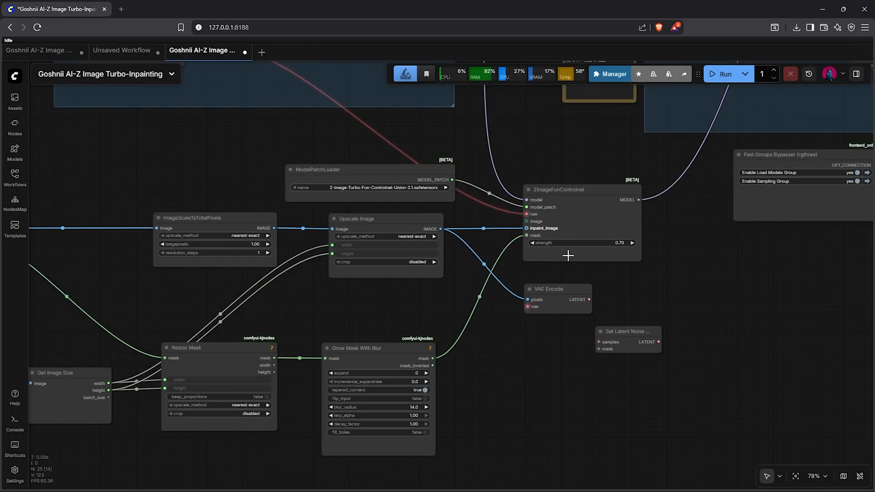
Step: Connect the encoded latent and blurred mask to Set Latent Noise Mask, output to LanPaint latent_image
click(621, 331)
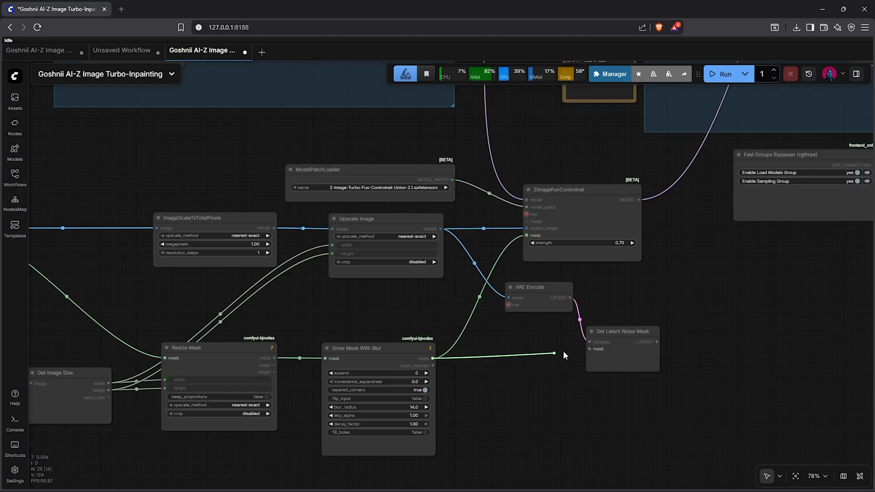
click(622, 331)
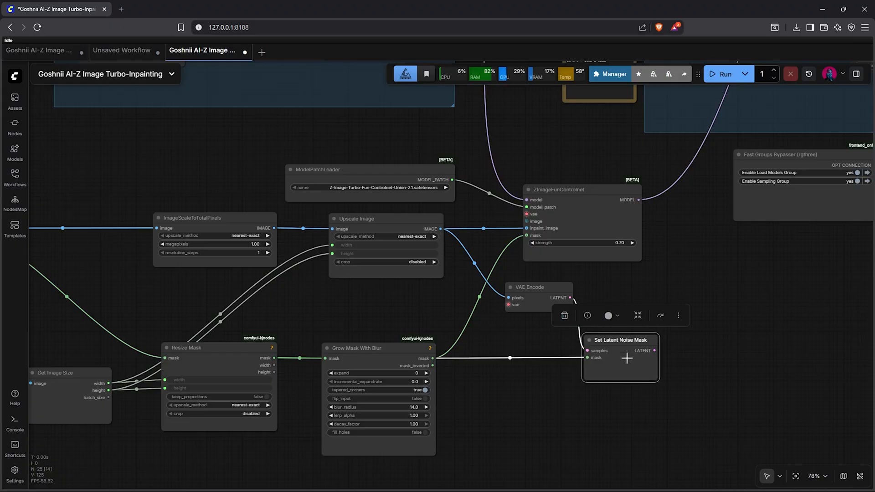
scroll(down, 3)
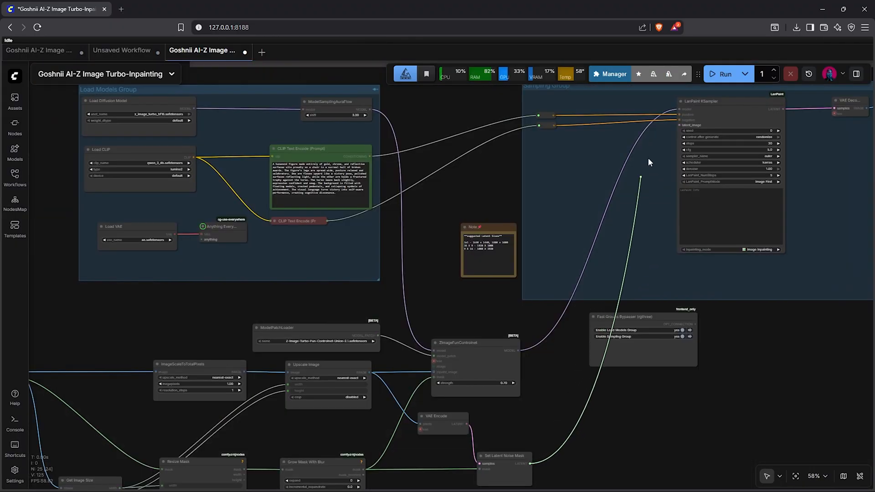
scroll(up, 3)
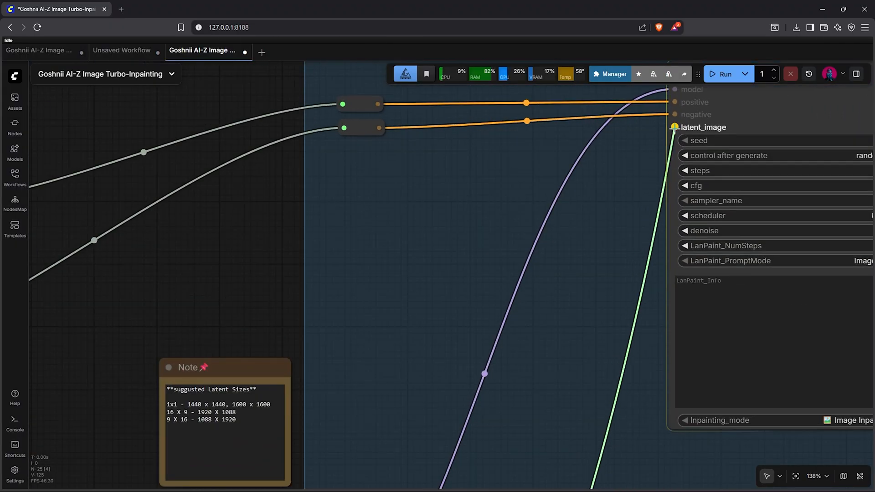
scroll(down, 3)
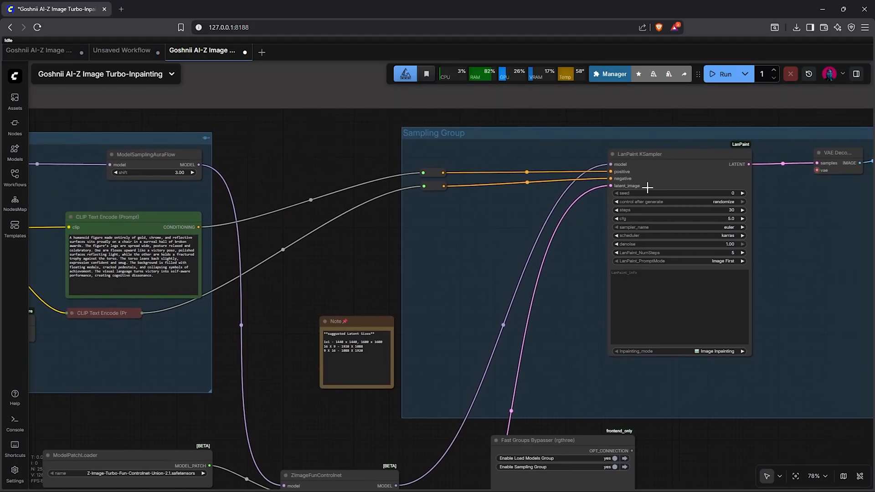
Step: Group the masked photo through noise mask nodes as 'Inpainting Group' and fit the workflow in view
scroll(down, 3)
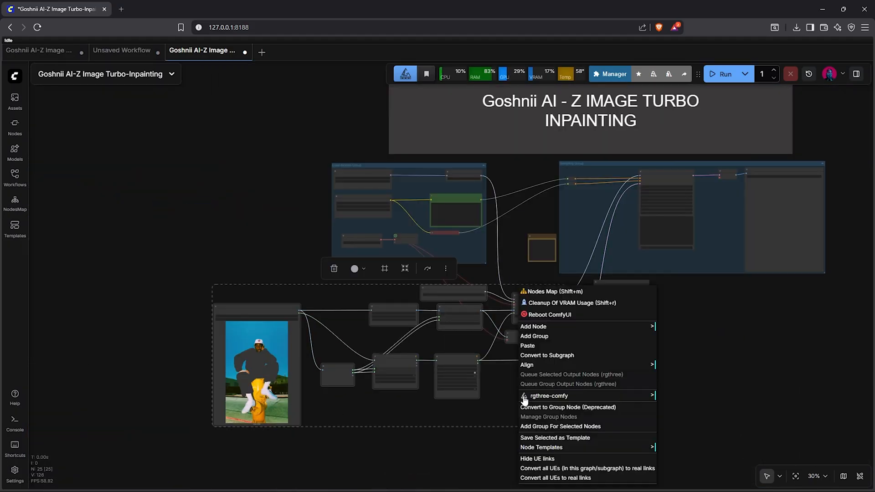
mouse_move(569, 430)
text(Inpainting Group)
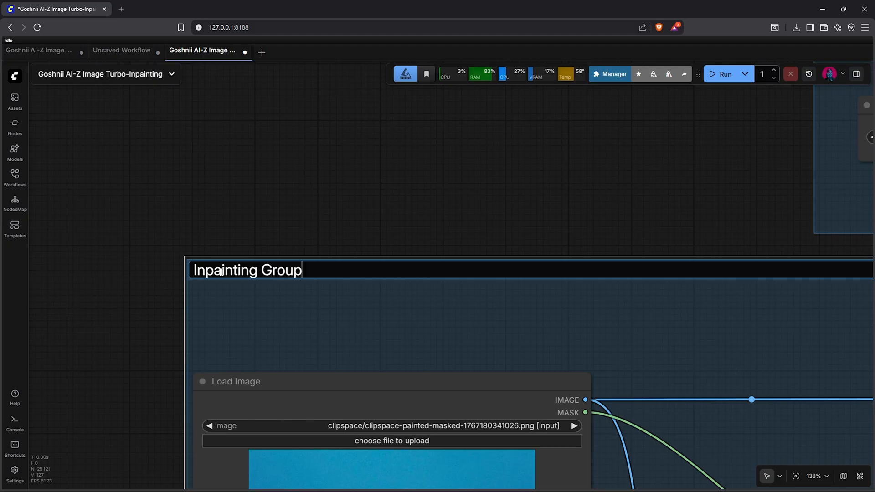
click(795, 476)
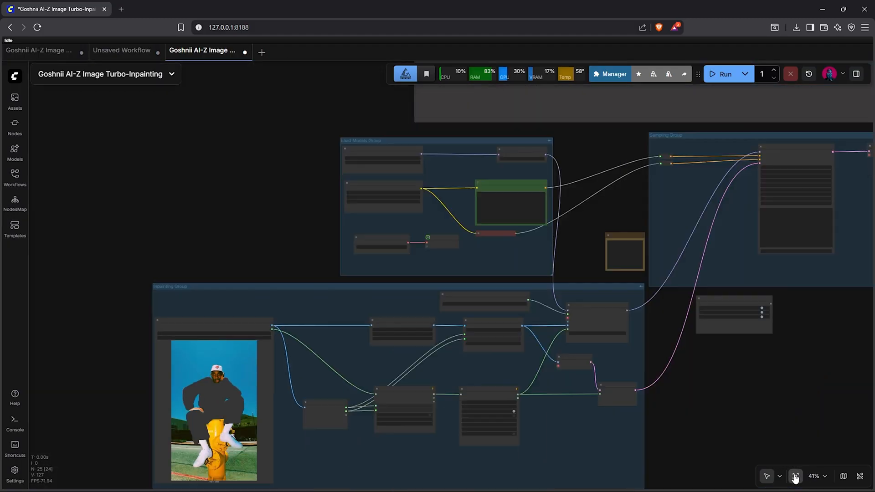
click(795, 476)
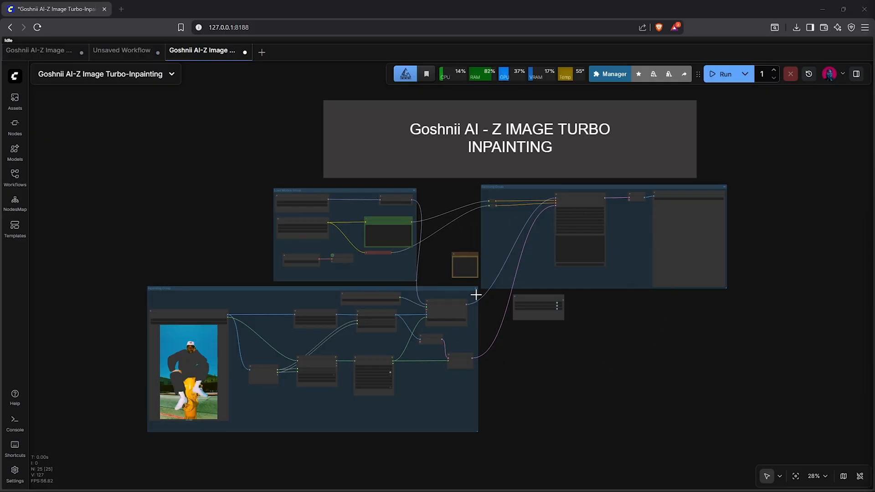
mouse_move(446, 231)
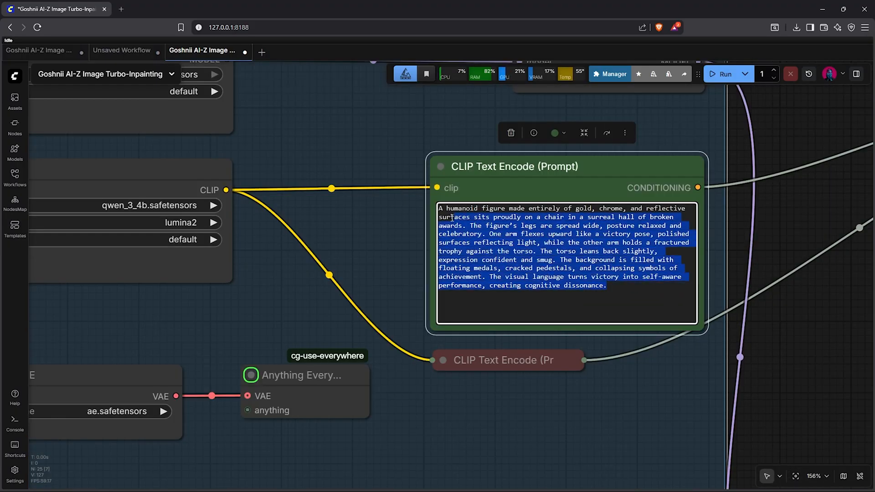
Step: Replace the positive prompt with 'a man wearing a blue and red superman costume'
text(a man wearing a blue and red superman costume)
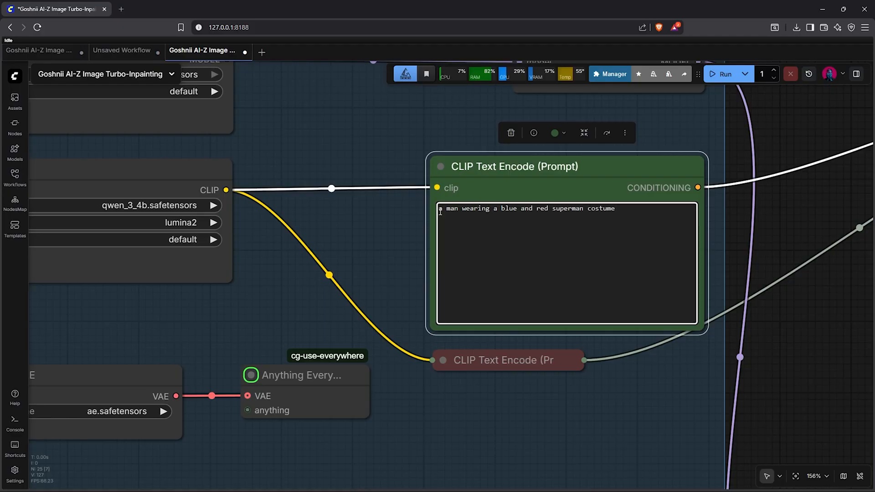
double_click(453, 209)
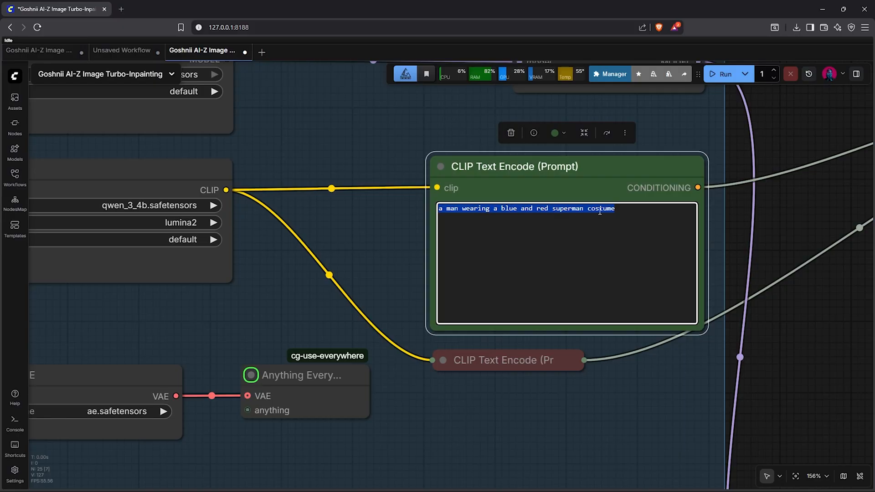
scroll(down, 3)
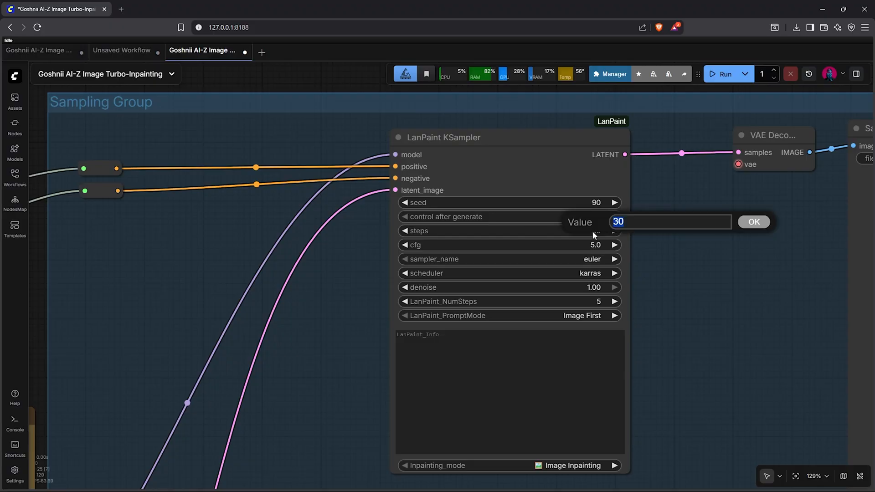
Step: Set LanPaint KSampler to seed 90 fixed, 15 steps, cfg 1.0, res_multistep/simple, LanPaint_NumSteps 1
click(753, 221)
text(1)
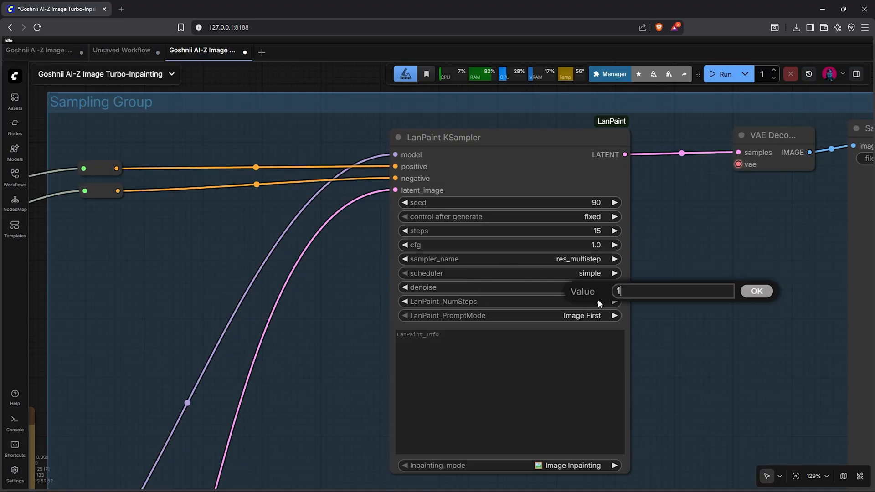
click(756, 291)
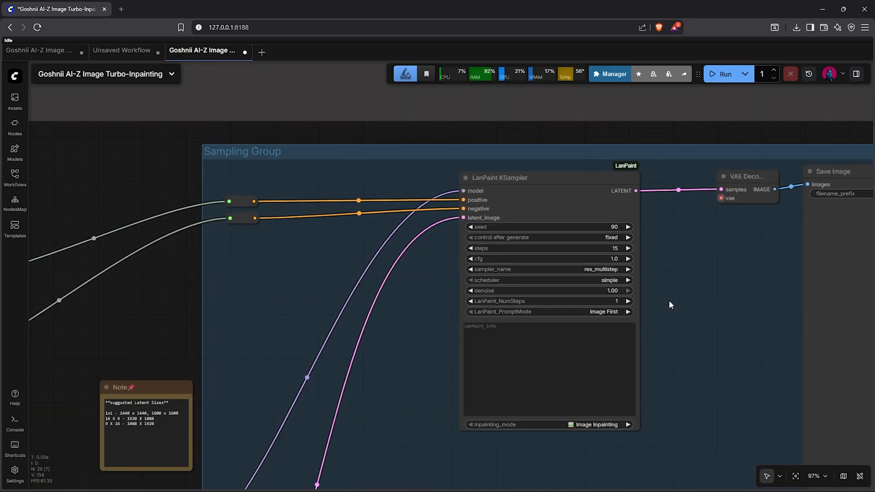
scroll(down, 3)
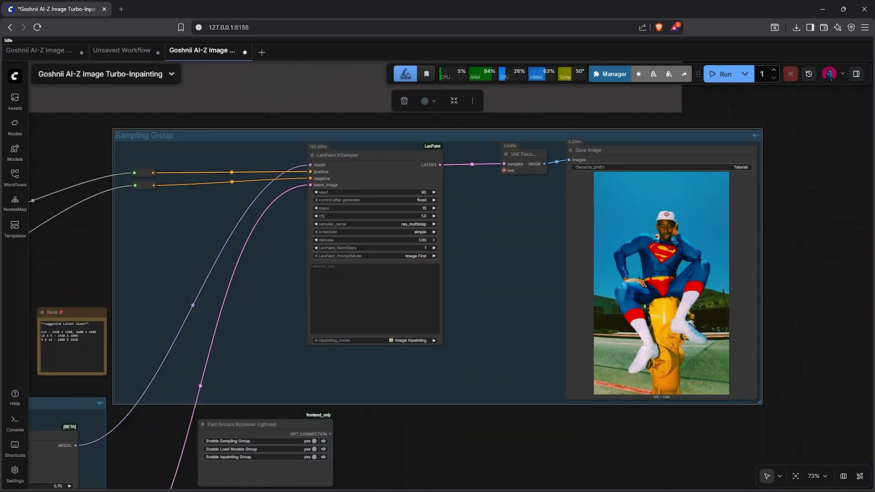
mouse_move(614, 247)
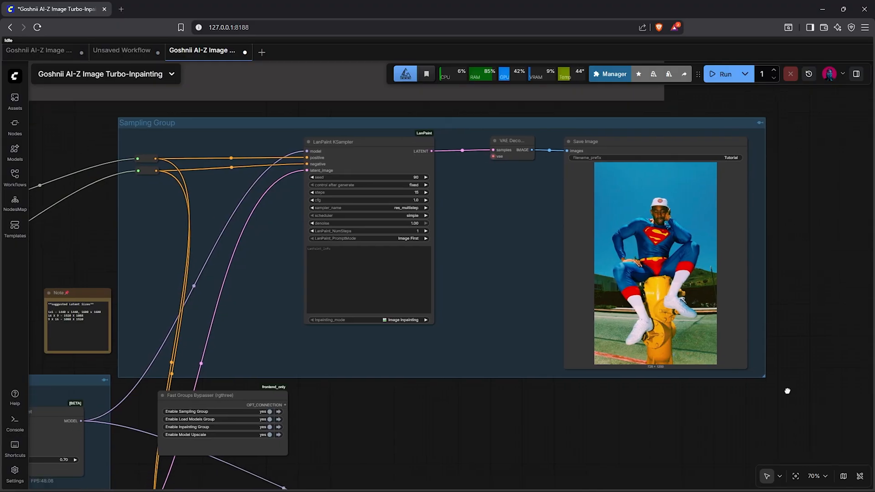
Step: Scroll the canvas to view the generated Superman-costume result
scroll(down, 3)
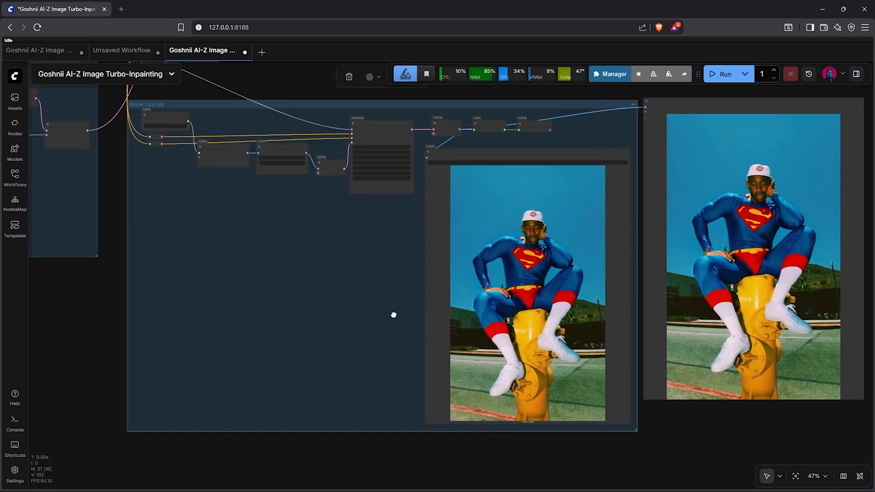
Step: Scroll across the canvas to compare the upscaled Superman output with the inpainted image
scroll(up, 3)
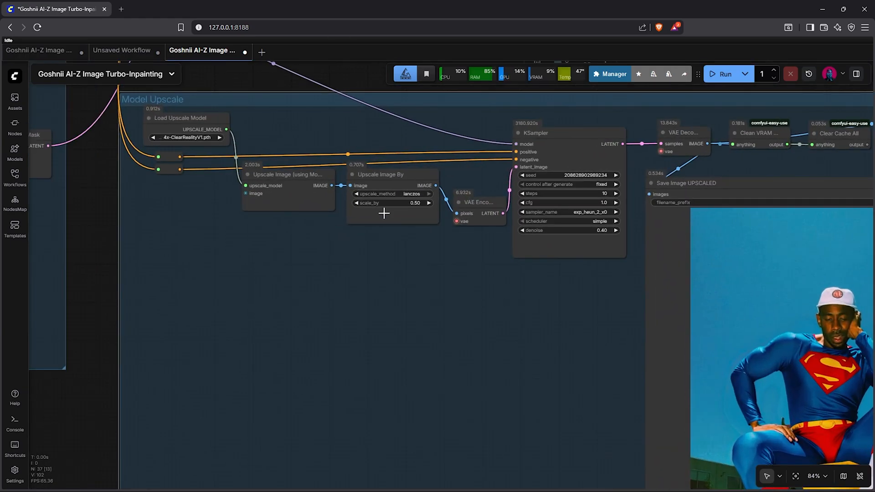
mouse_move(411, 266)
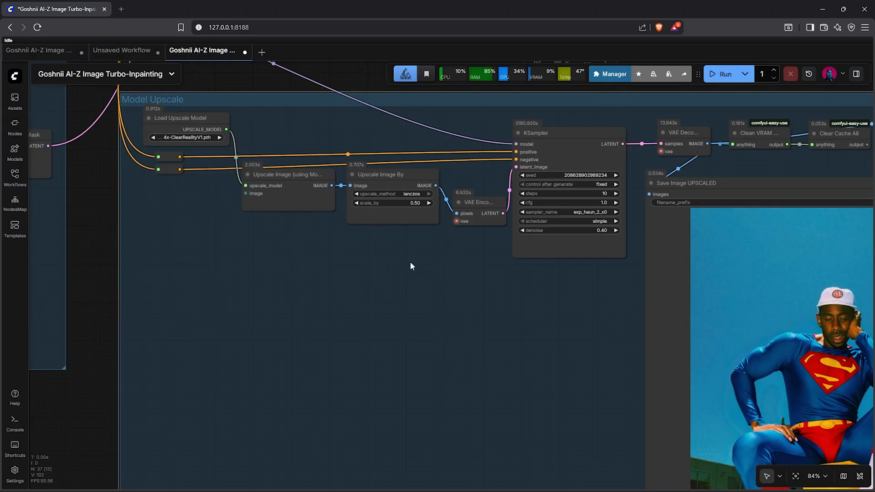
scroll(down, 3)
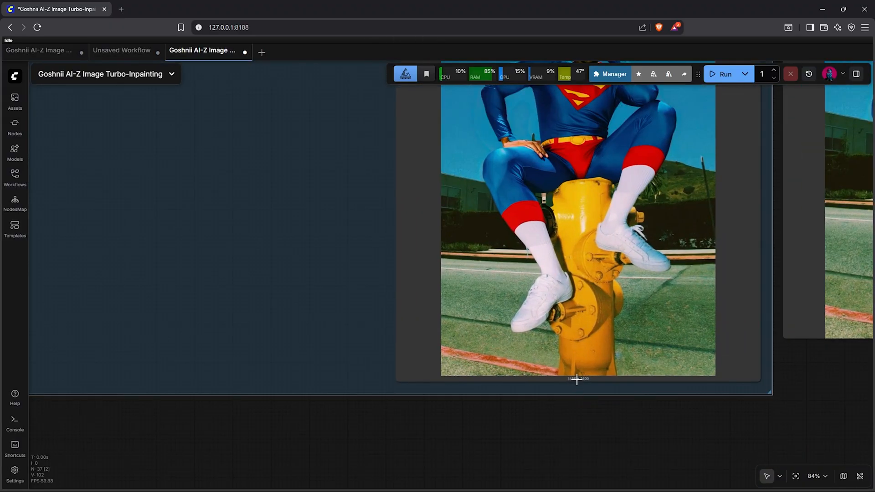
scroll(down, 3)
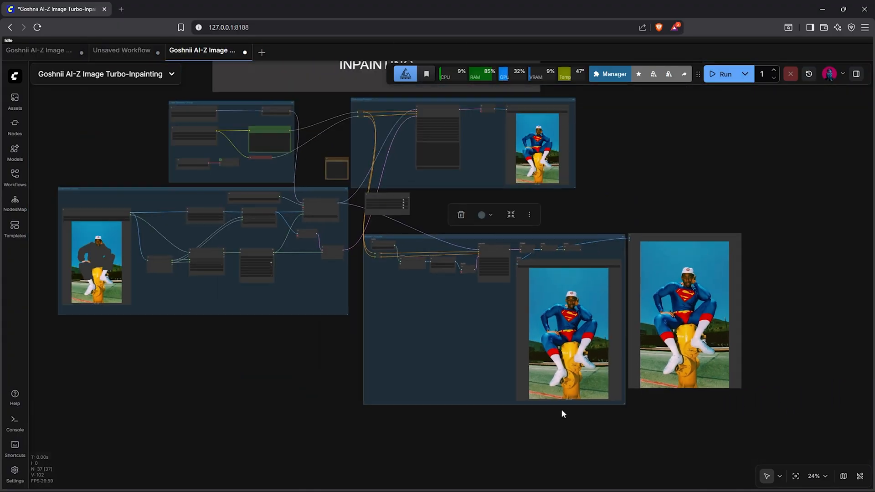